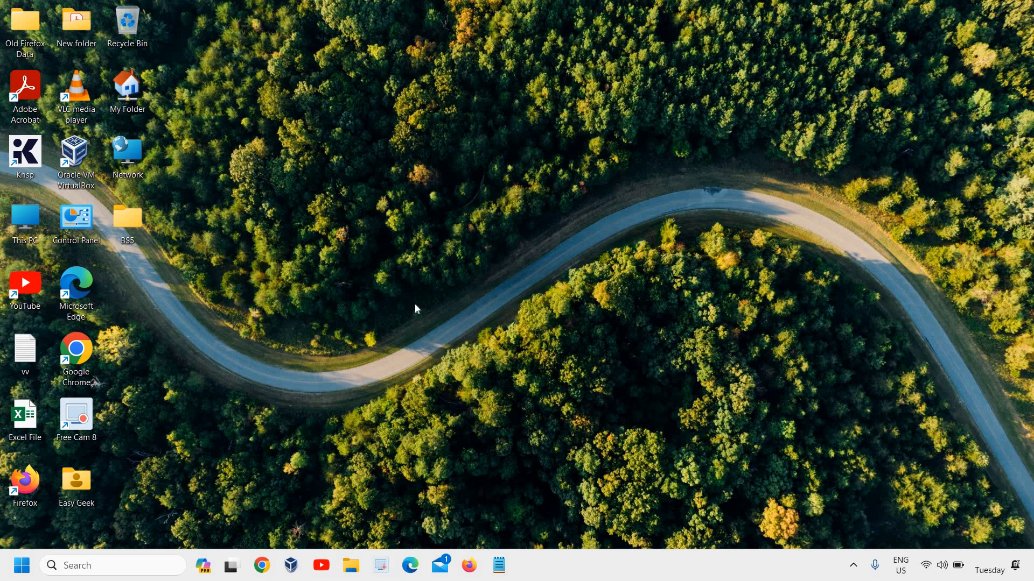
mouse_move(422, 250)
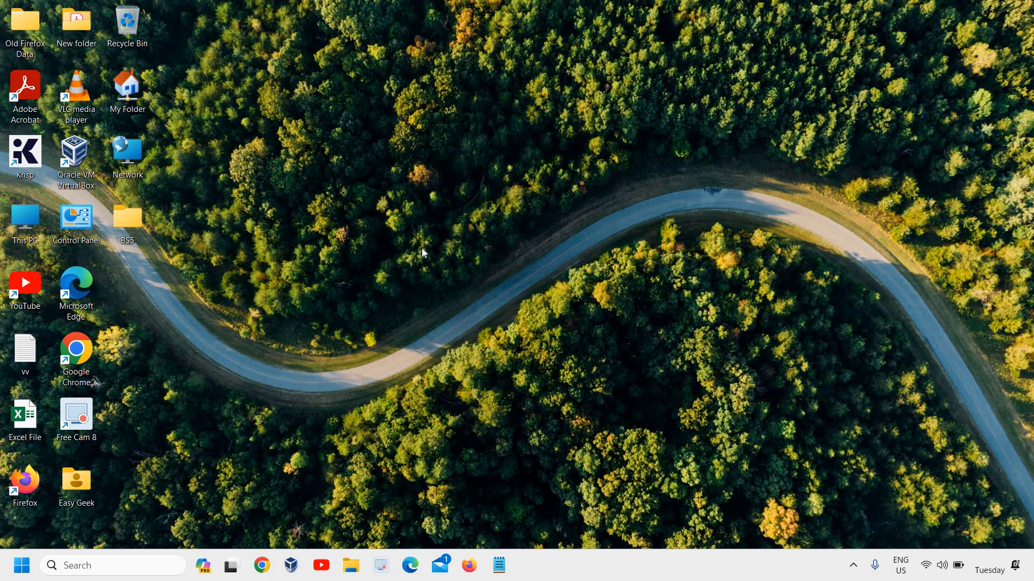
mouse_move(206, 517)
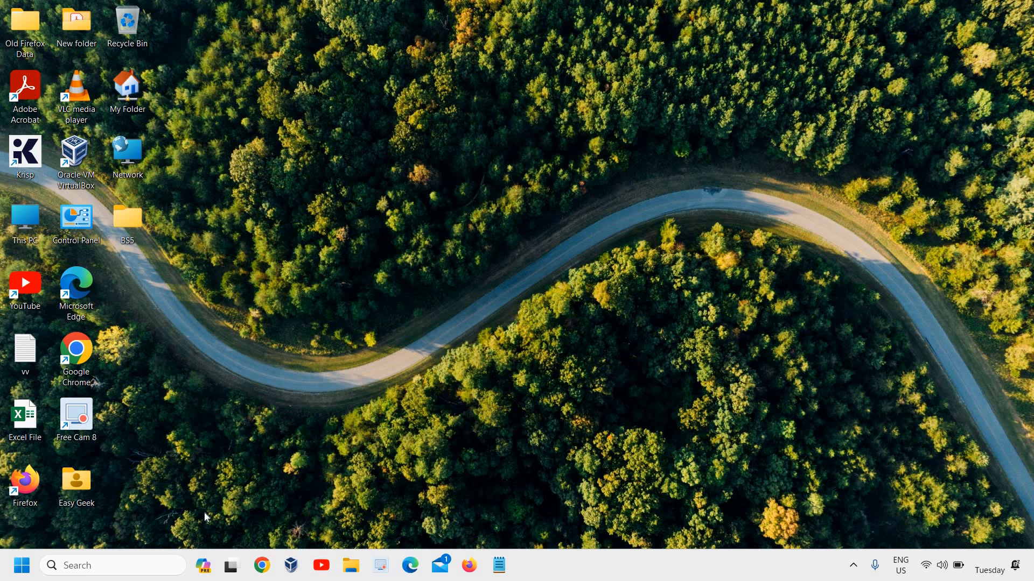
Open the Start context menu, scroll, and right-click inside the open window.
right_click(21, 564)
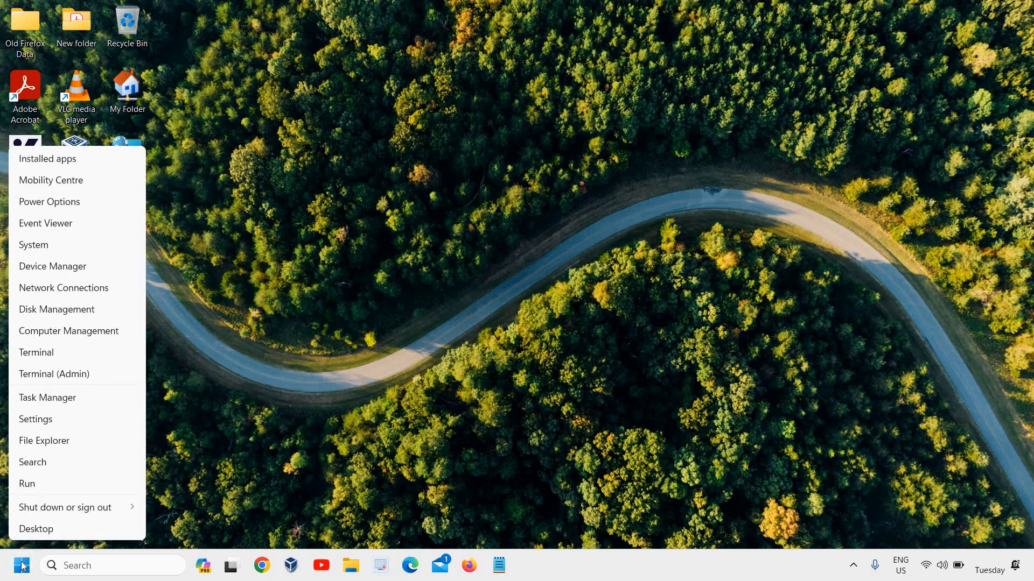
mouse_move(164, 388)
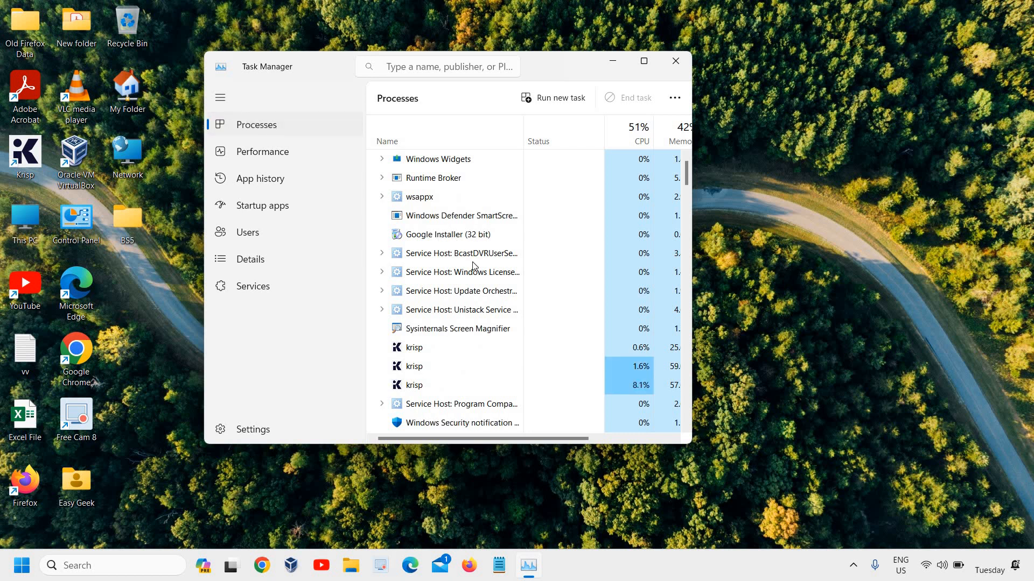
mouse_move(444, 179)
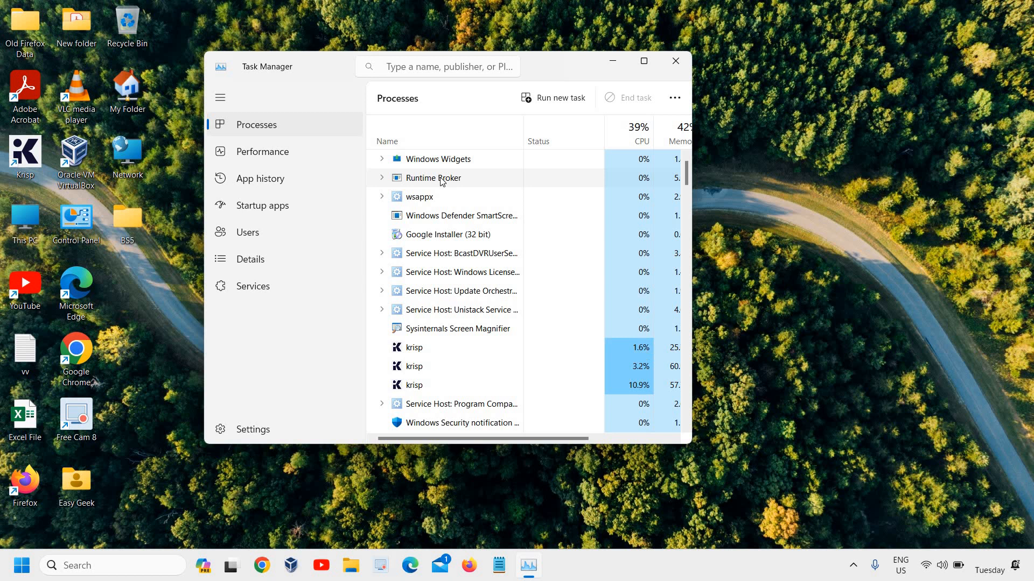
mouse_move(420, 351)
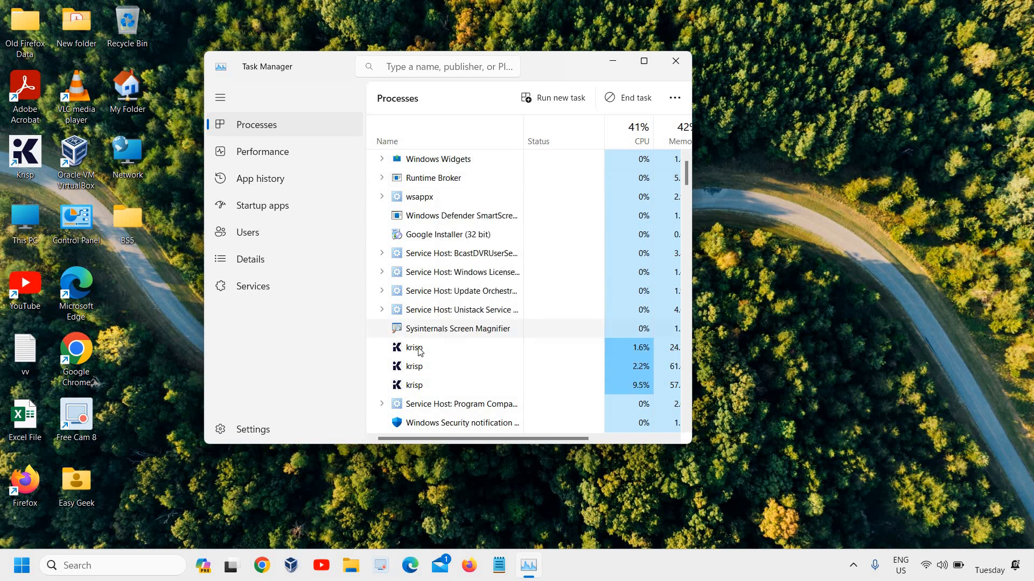
scroll(up, 3)
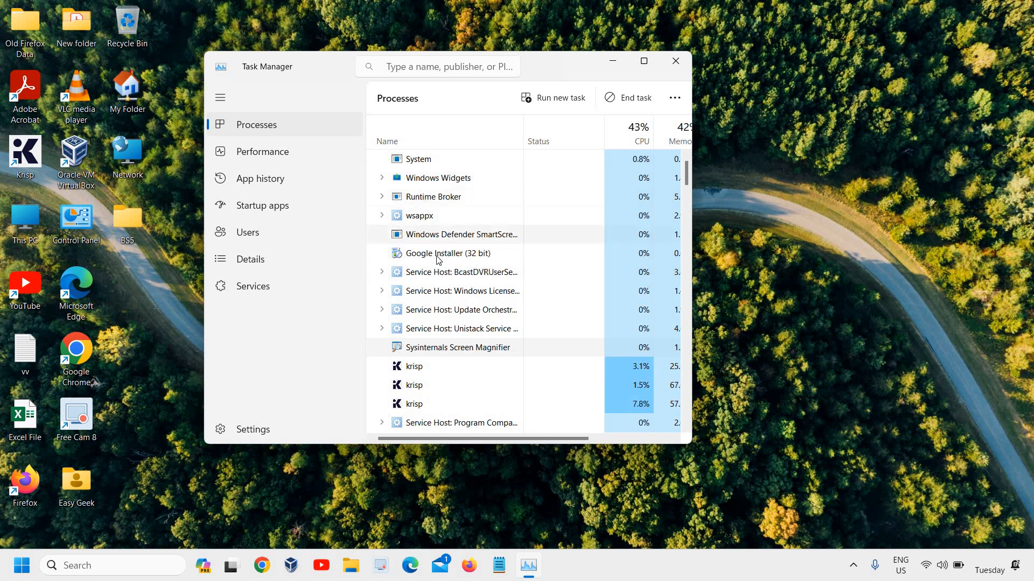
scroll(up, 3)
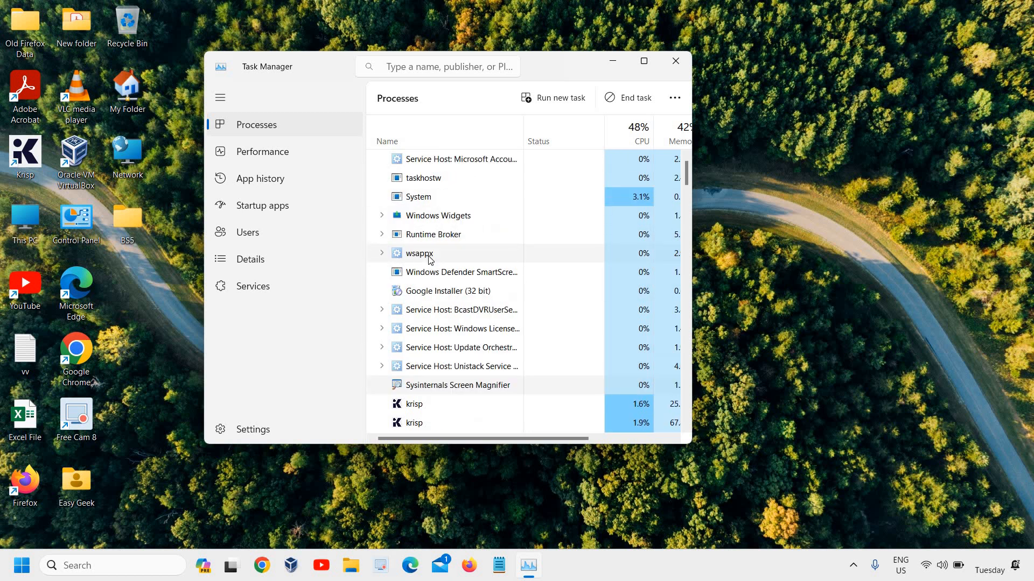
right_click(417, 253)
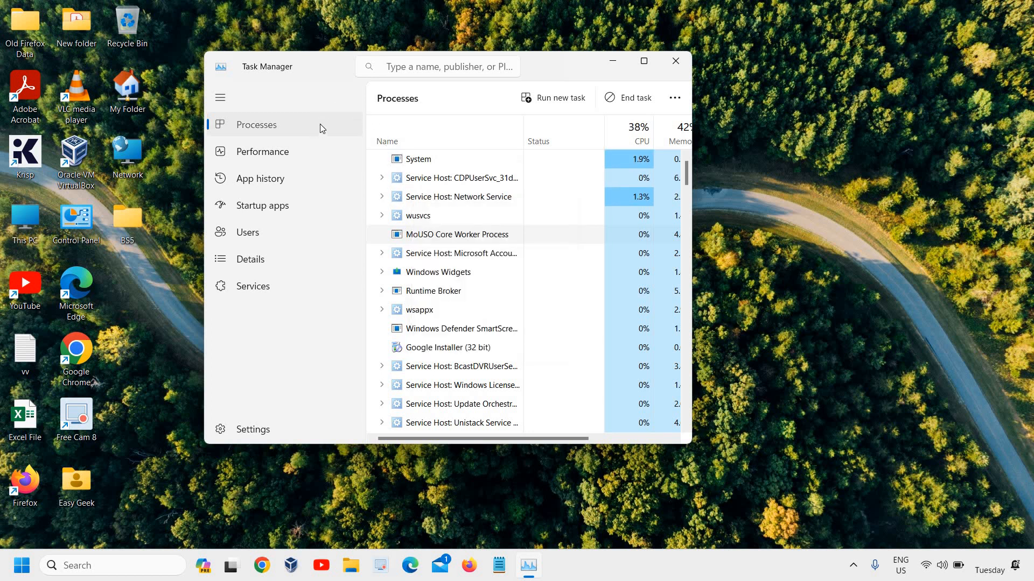
click(675, 60)
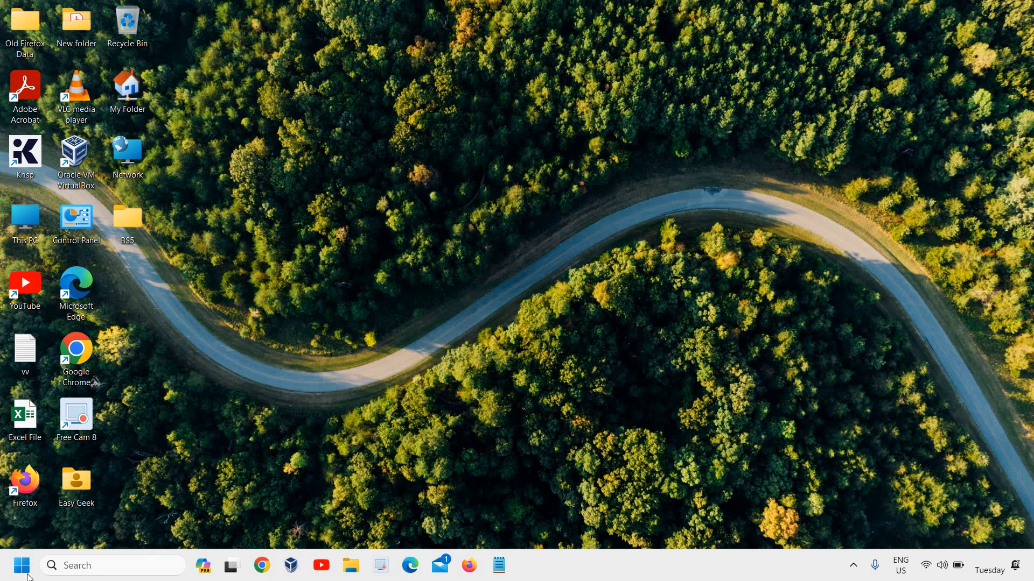
mouse_move(102, 456)
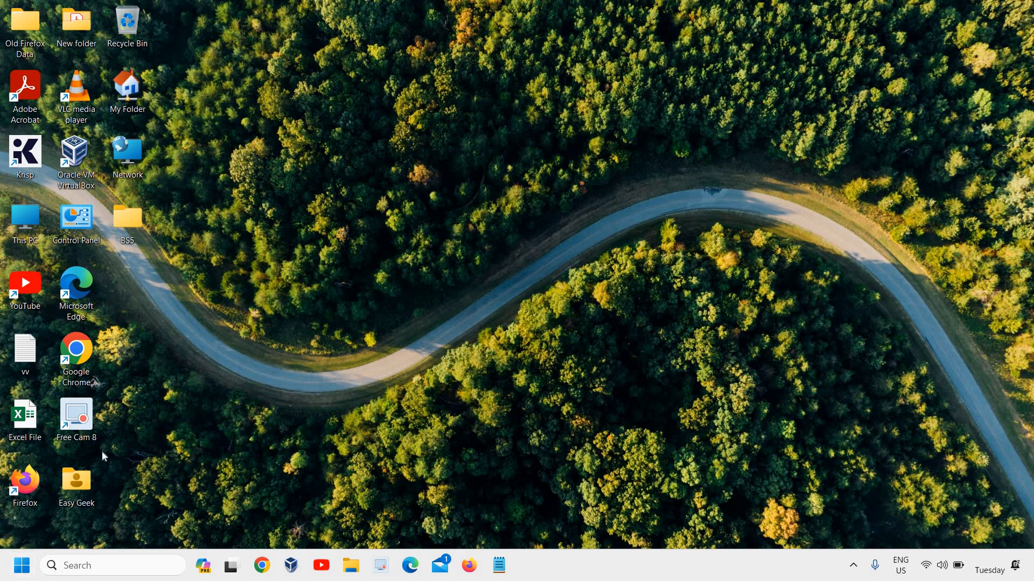
Run %localappdata% from the Run box to open the AppData Local folder.
right_click(21, 566)
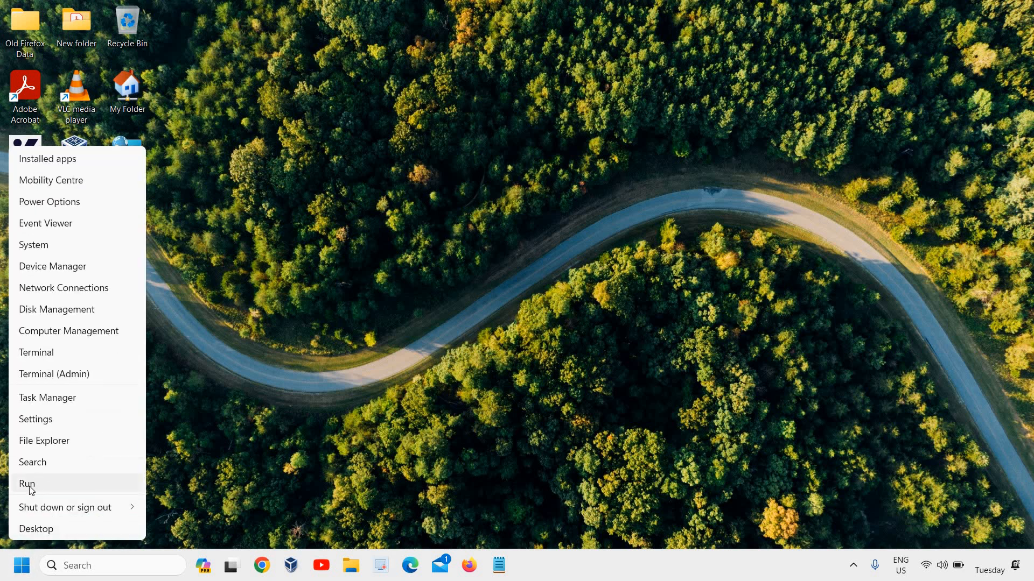
click(26, 484)
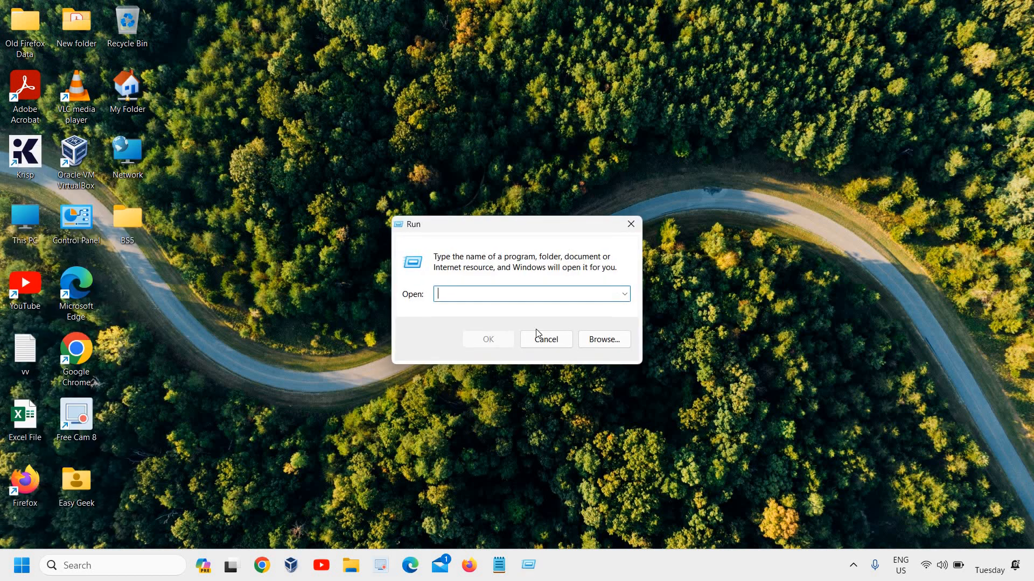
text(%)
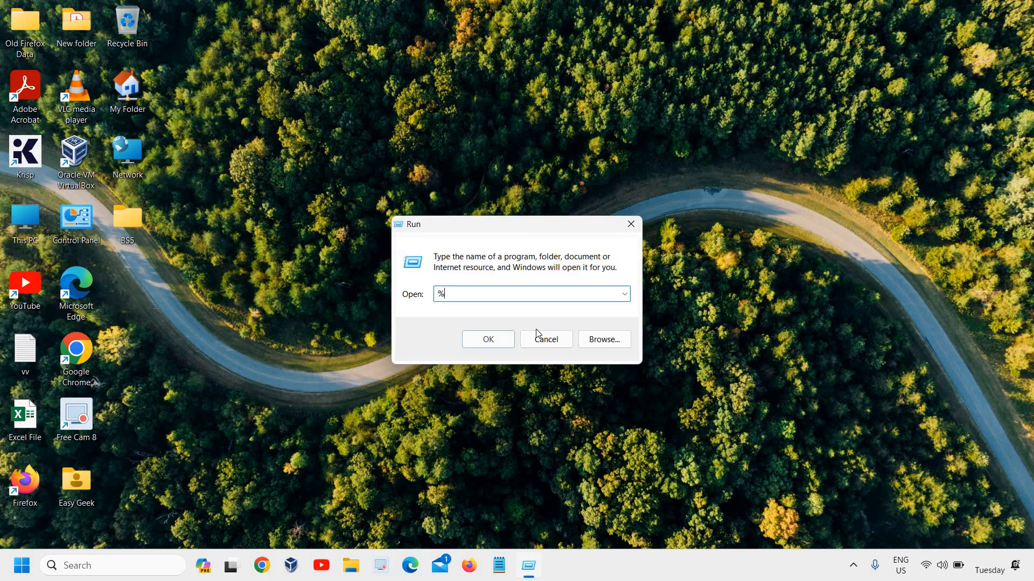
text(appda)
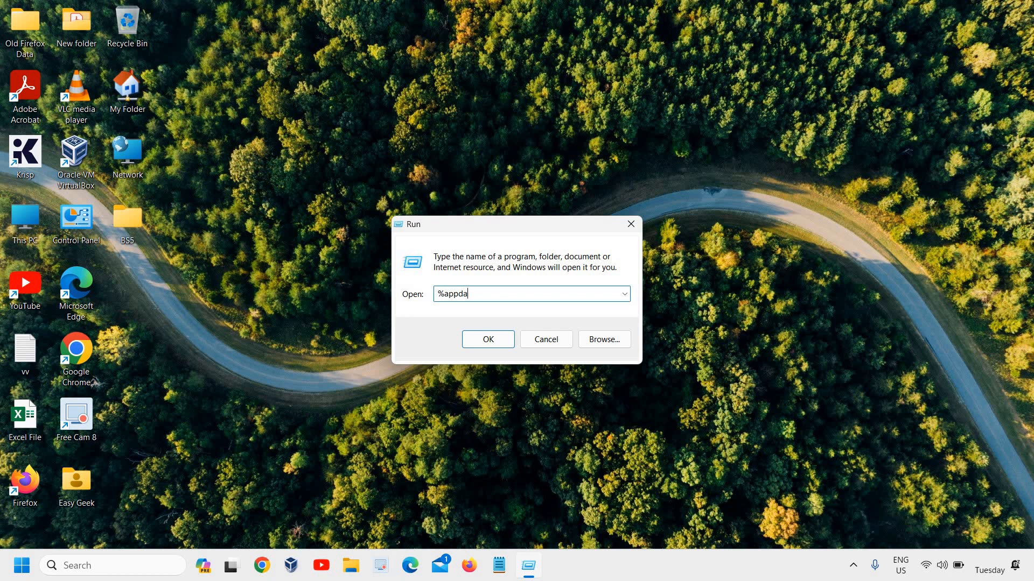
key(Backspace)
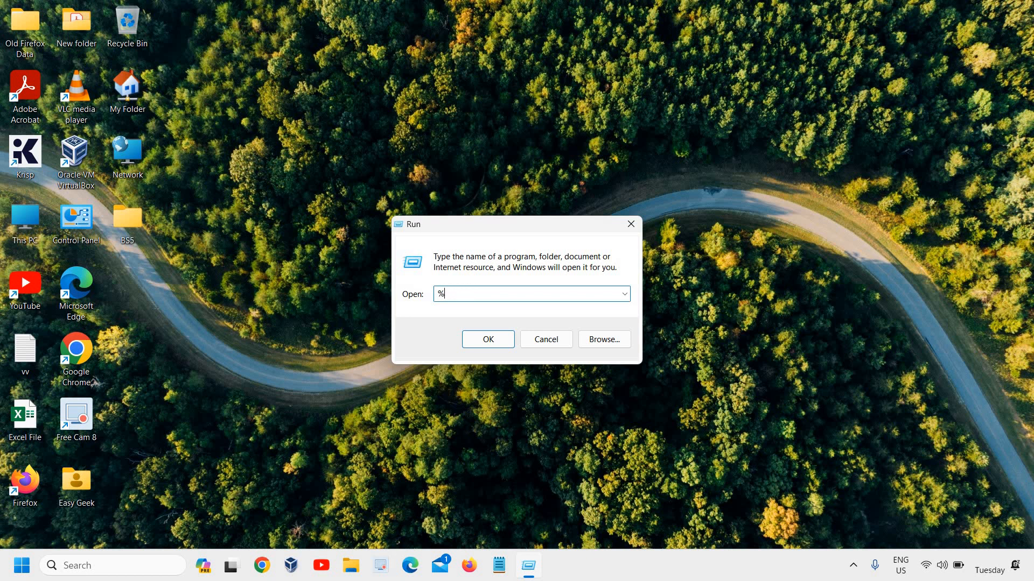
text(localapp)
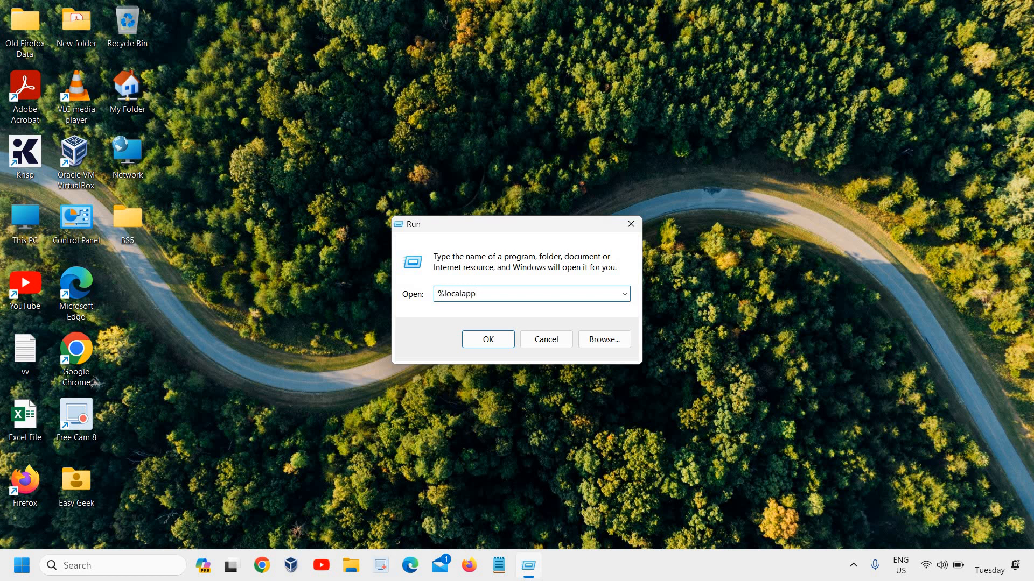
text(data)
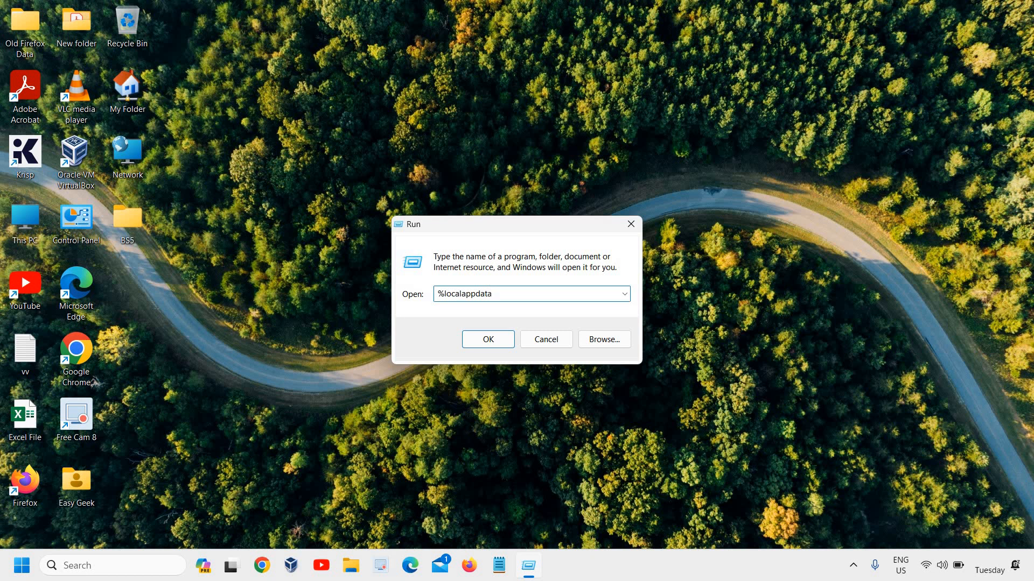
text(%)
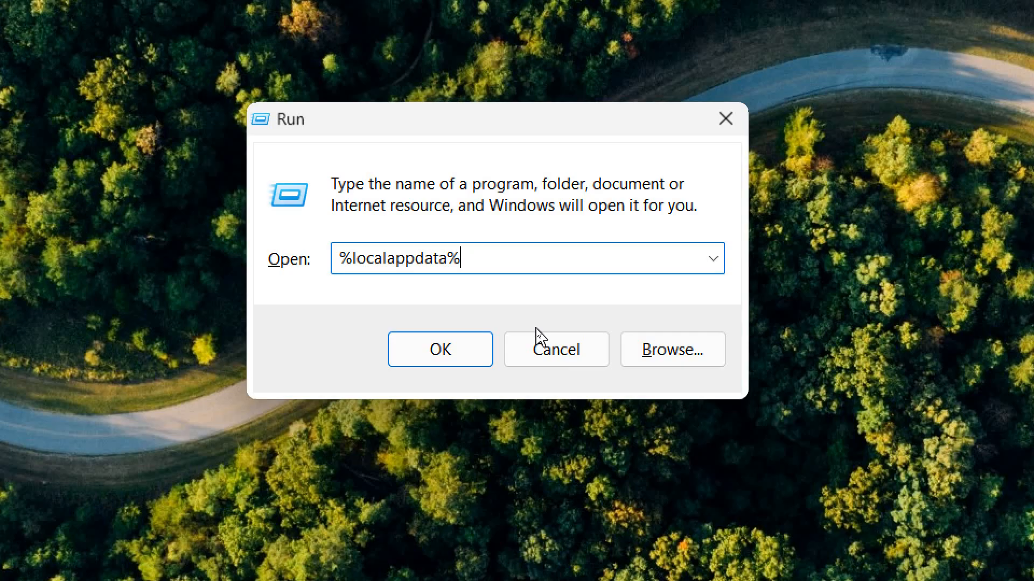
click(440, 349)
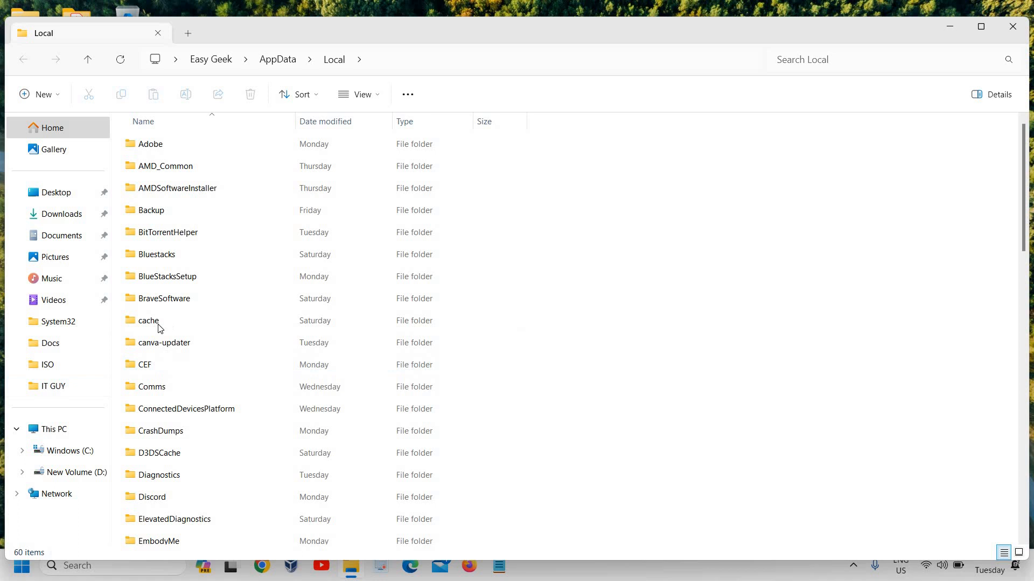
Close the Local folder and start typing appwiz.cpl into a new Run box.
click(159, 431)
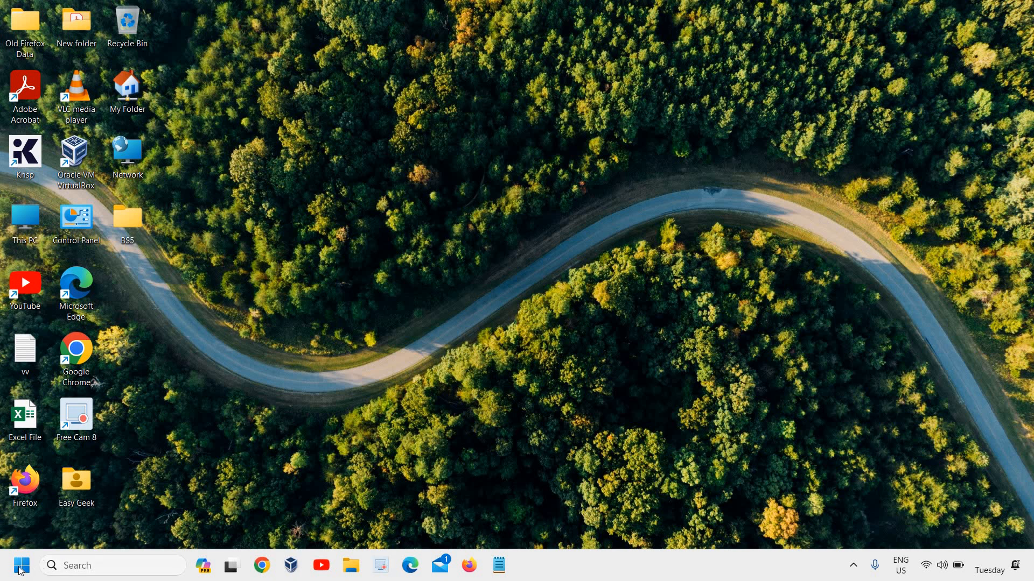
key(Win+r)
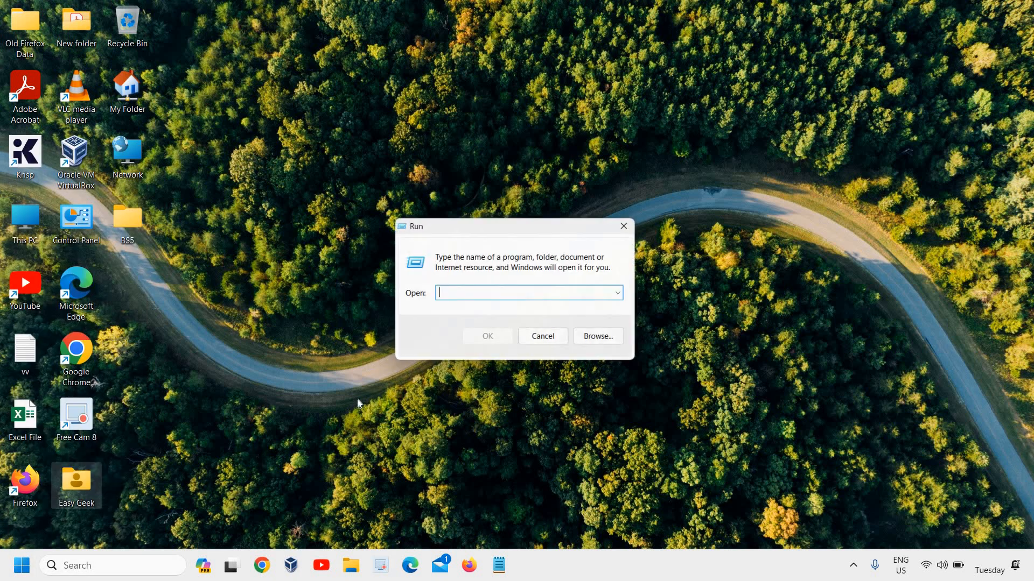
text(appwiz.cp)
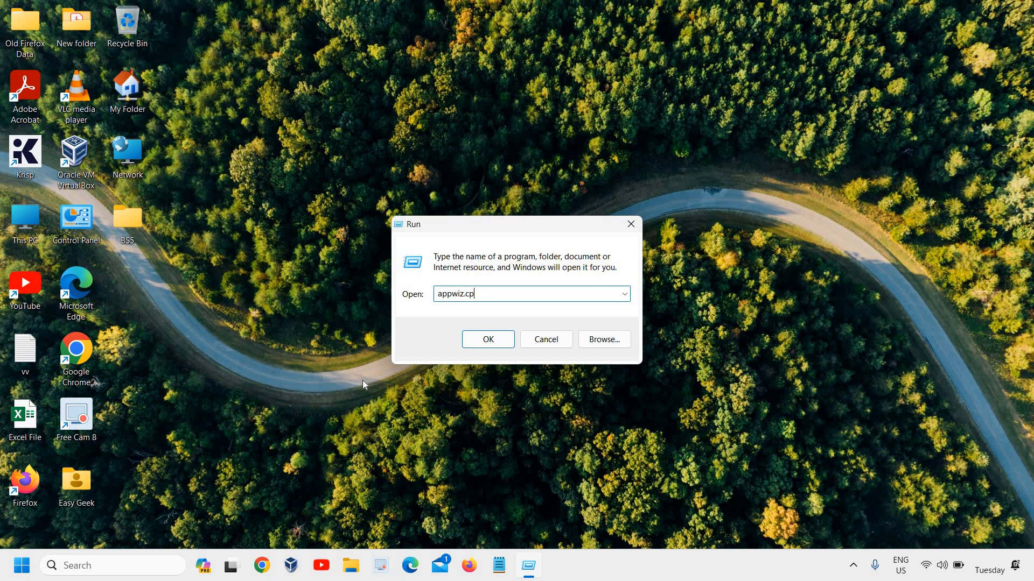
click(487, 339)
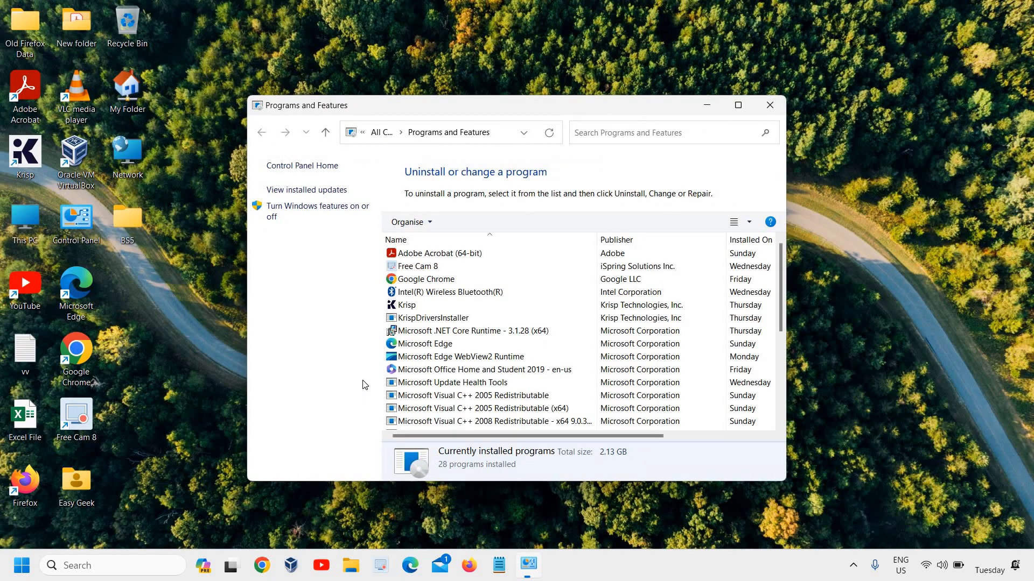
mouse_move(397, 373)
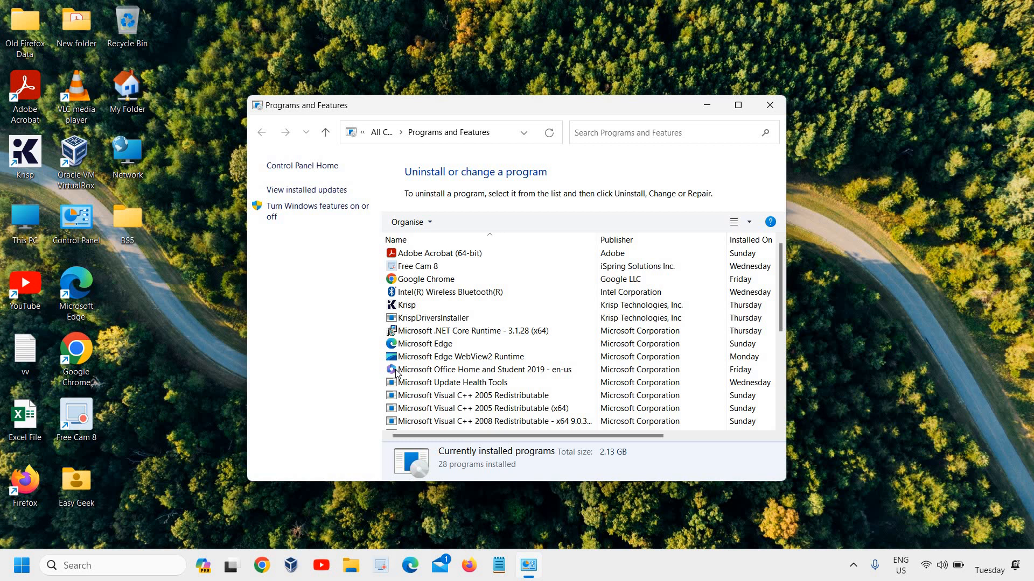
click(738, 105)
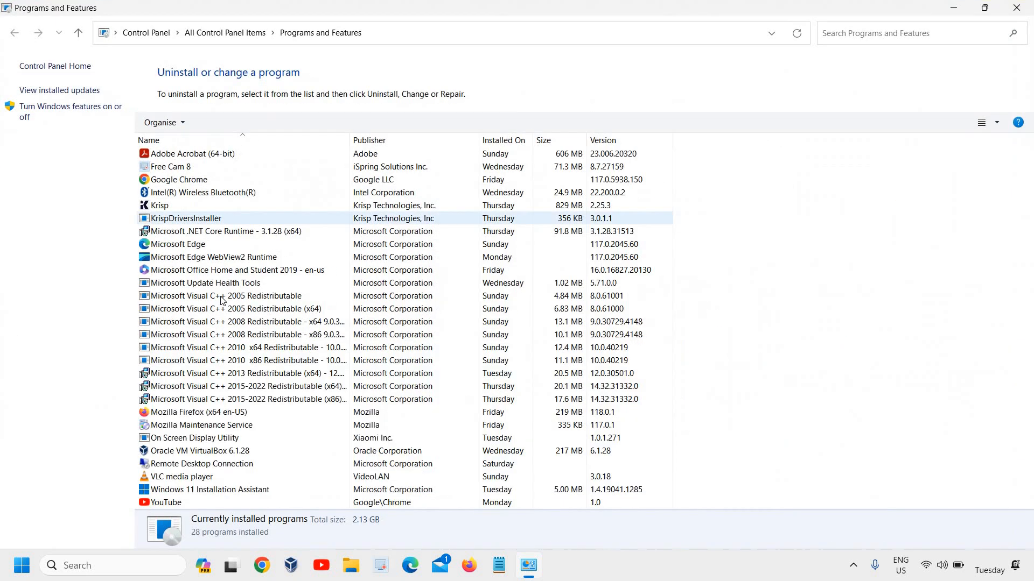
click(177, 244)
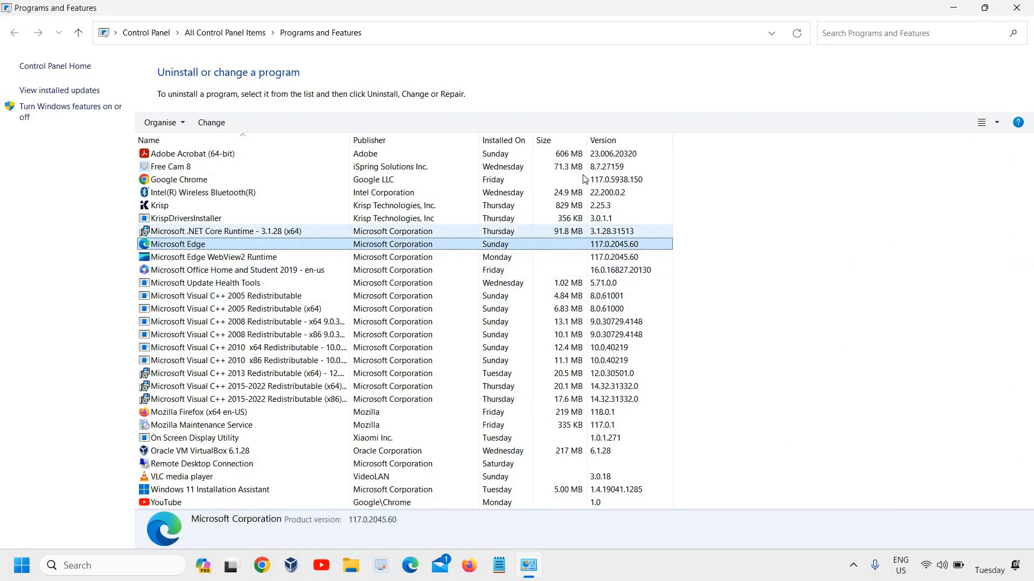
mouse_move(191, 247)
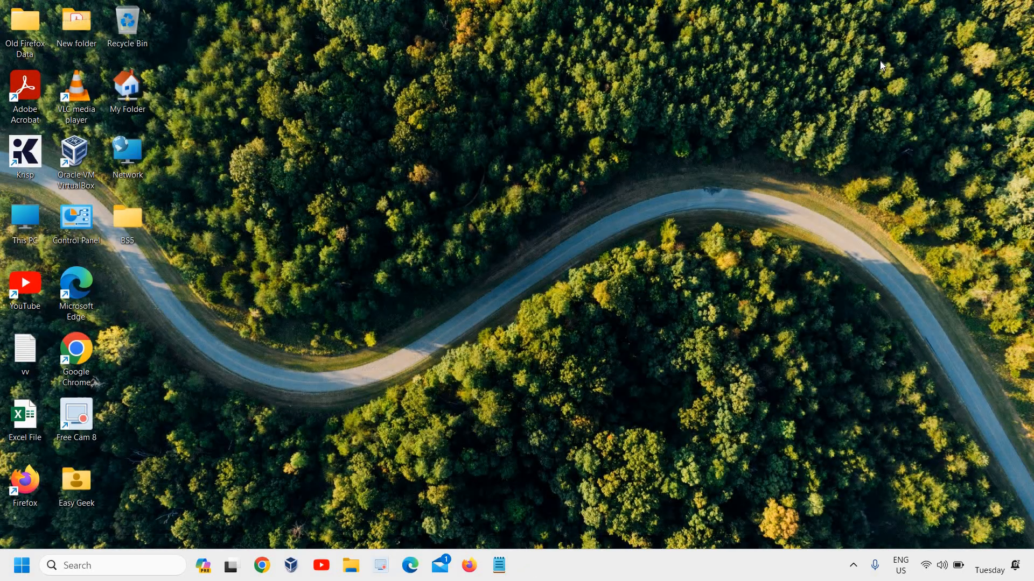
mouse_move(670, 126)
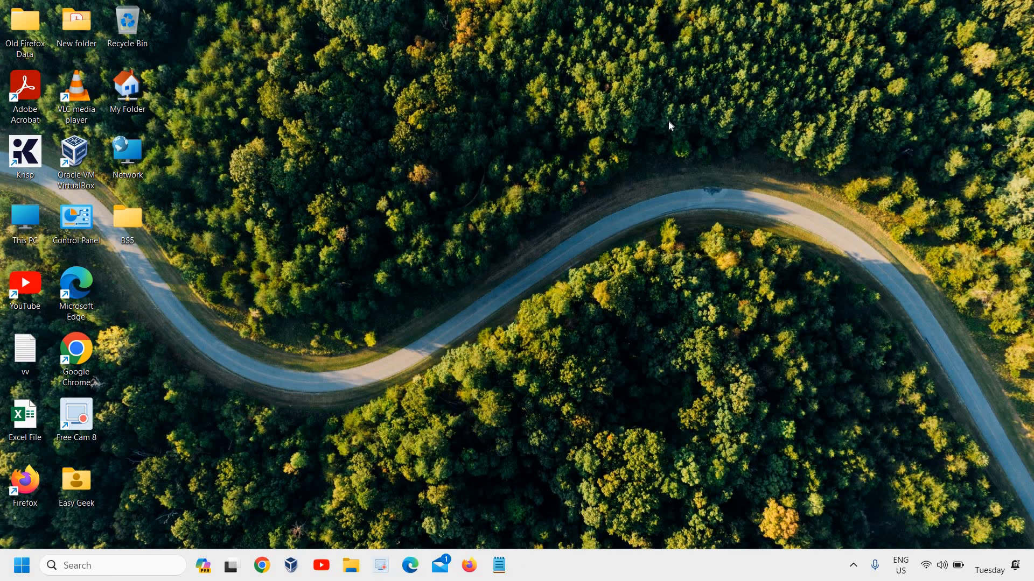
mouse_move(555, 196)
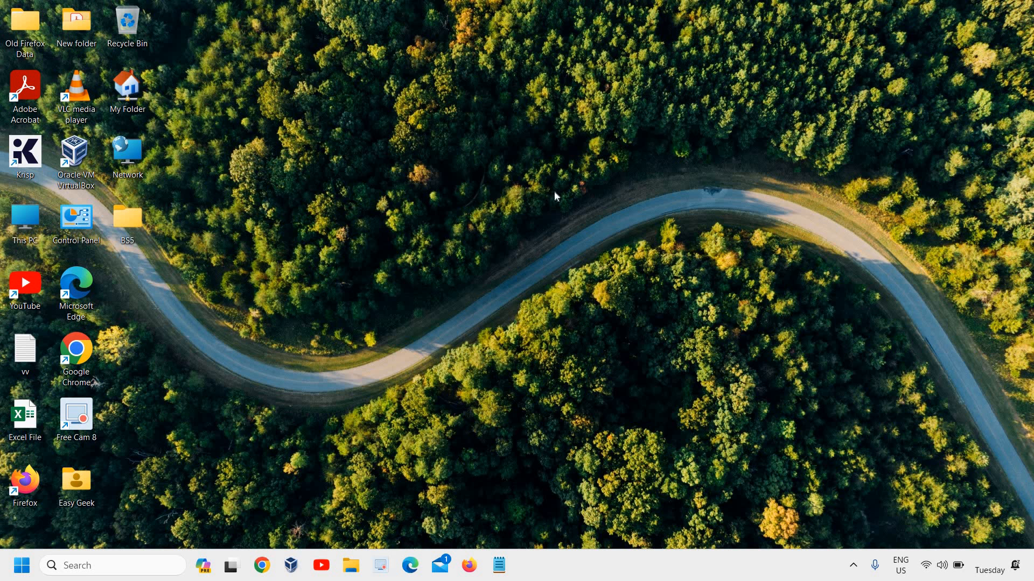
mouse_move(126, 504)
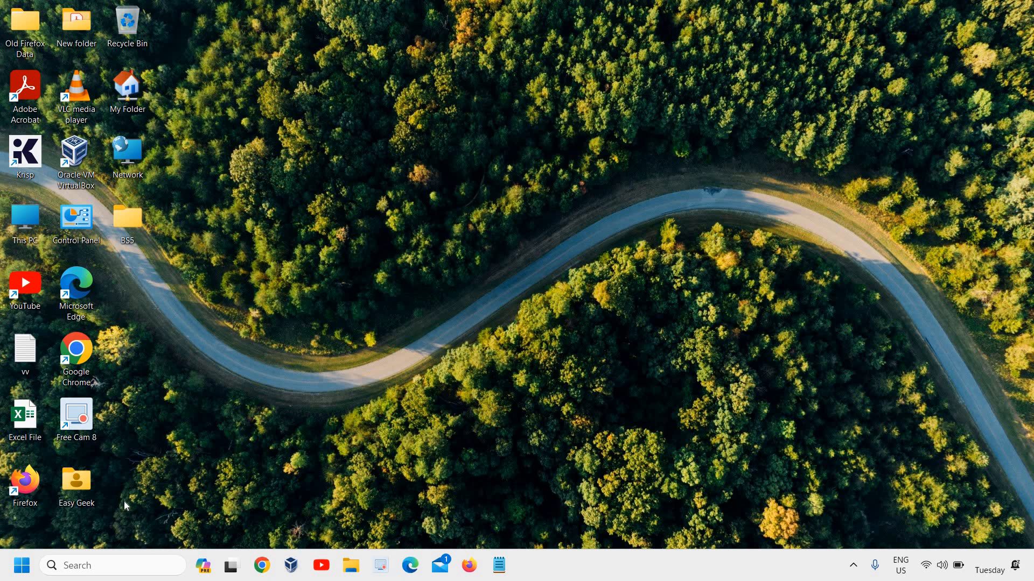
mouse_move(124, 494)
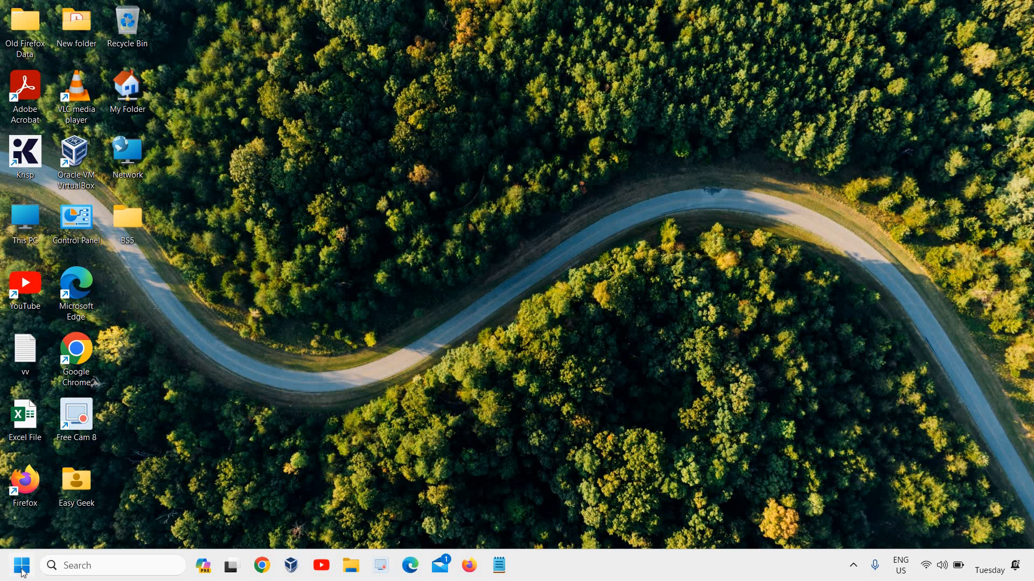
Launch ncpa.cpl from the Run box to list the network adapters.
right_click(21, 565)
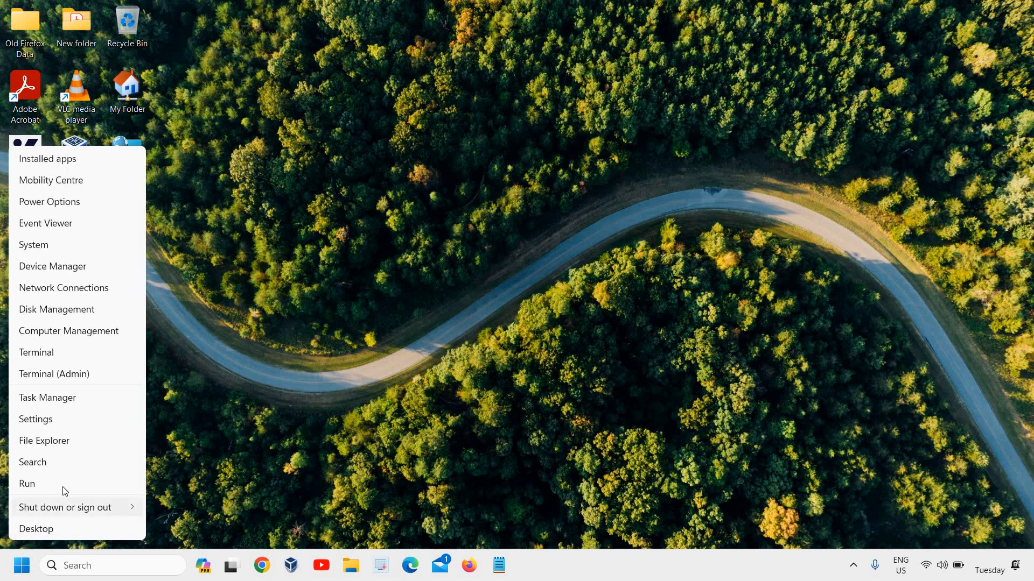
click(27, 484)
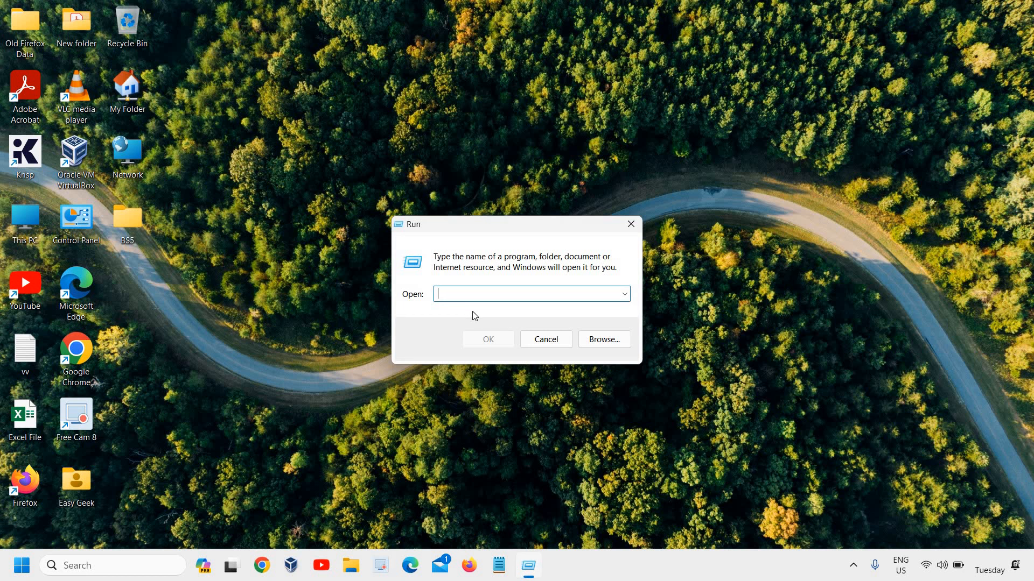
text(ncpa)
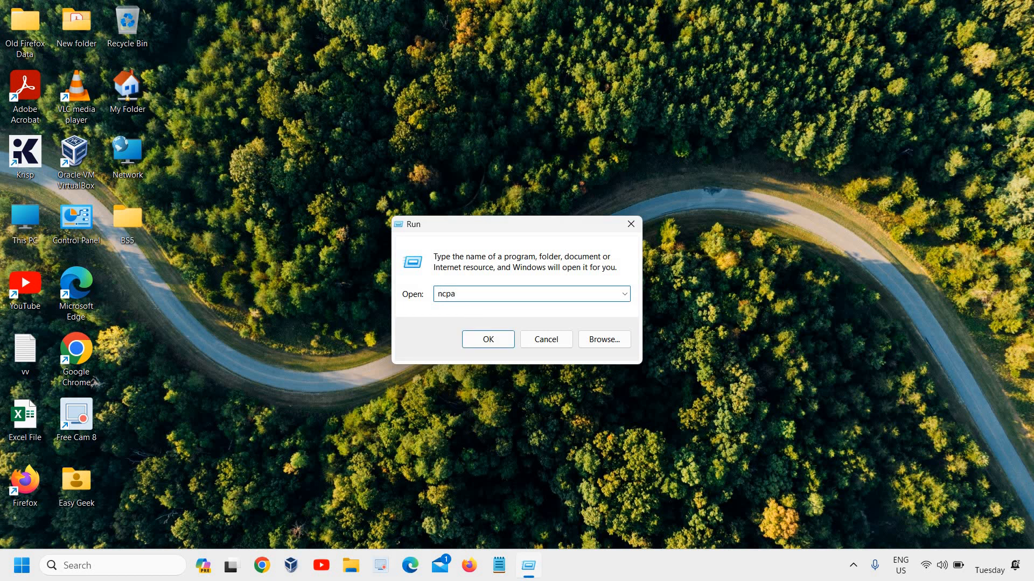
text(.cpl)
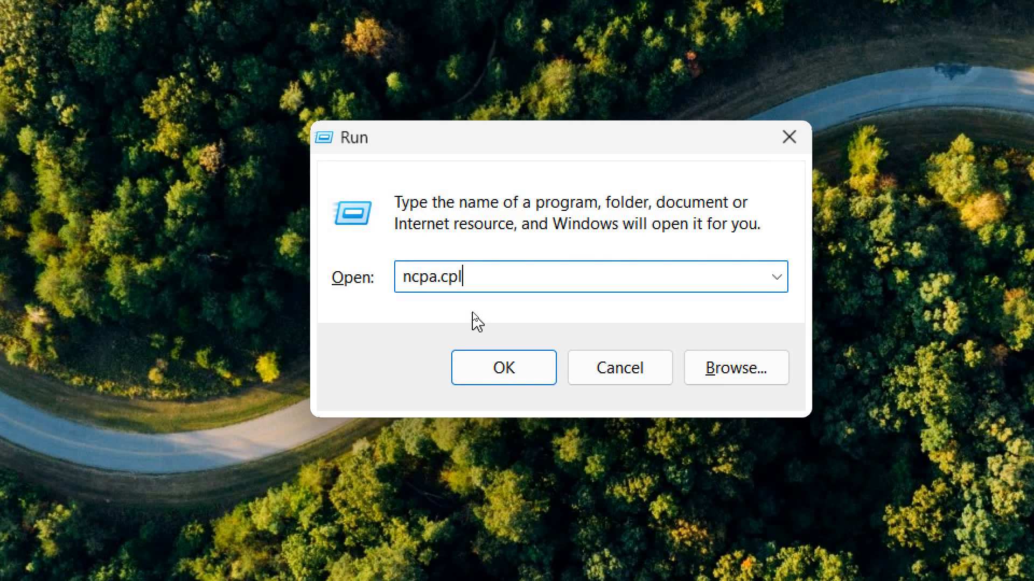
click(502, 368)
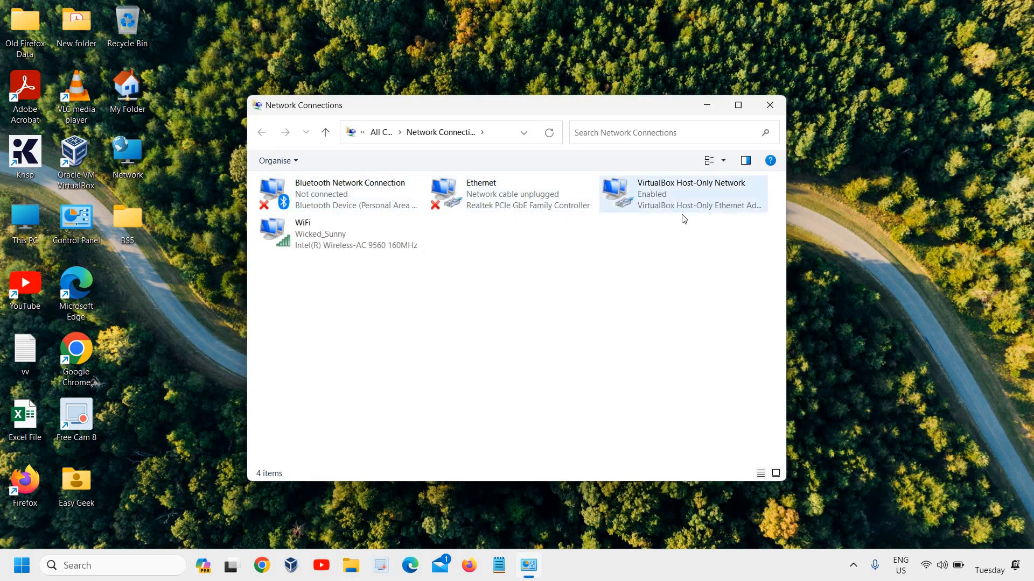
Select the Ethernet and WiFi adapters, then open the WiFi adapter's Properties.
click(523, 269)
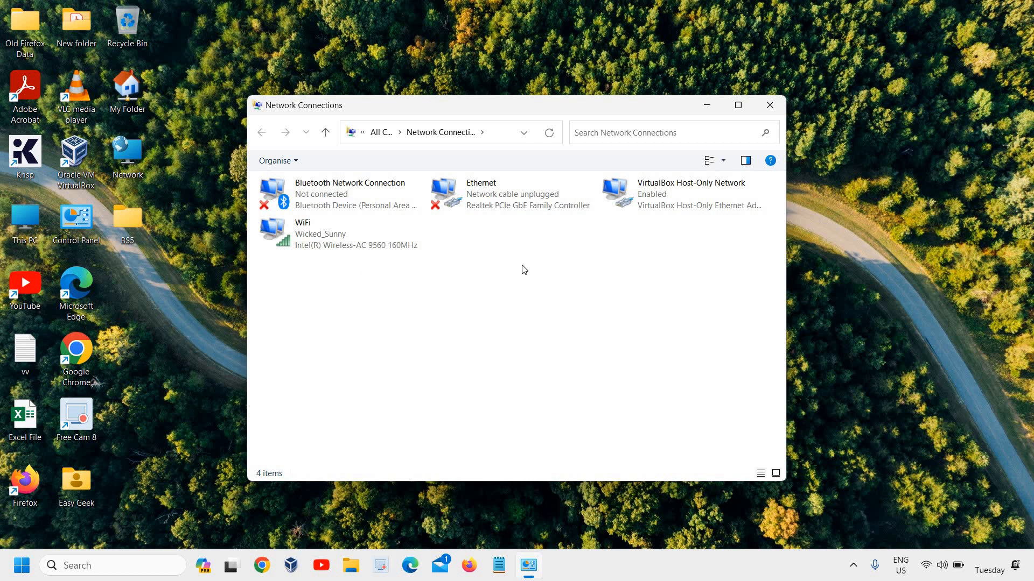
click(511, 194)
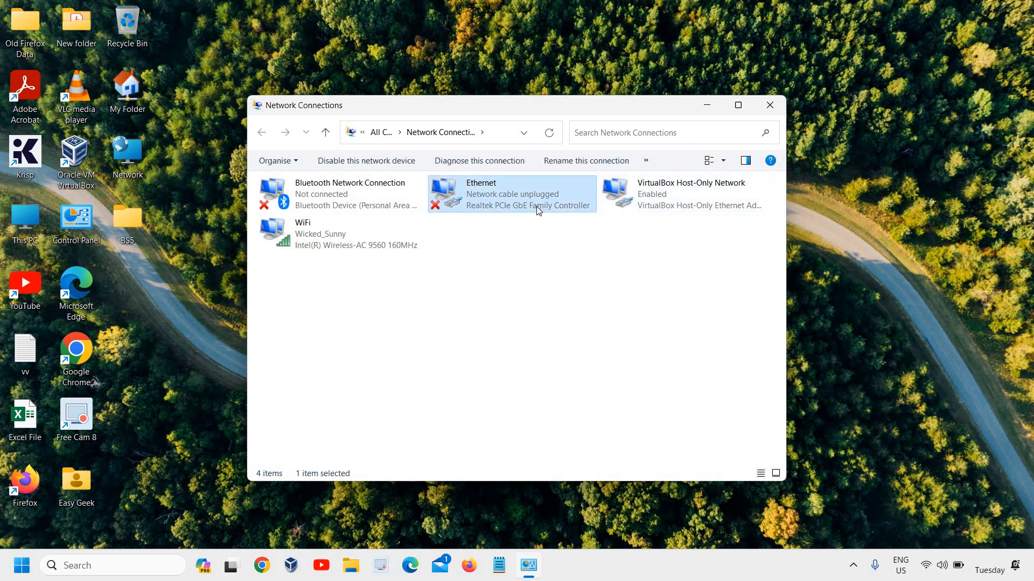
click(340, 233)
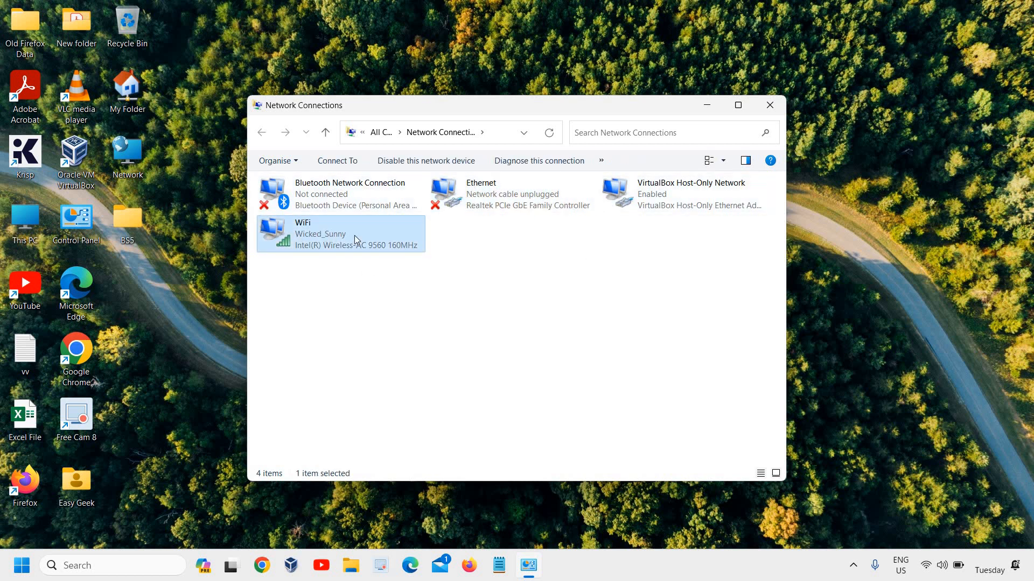
mouse_move(307, 242)
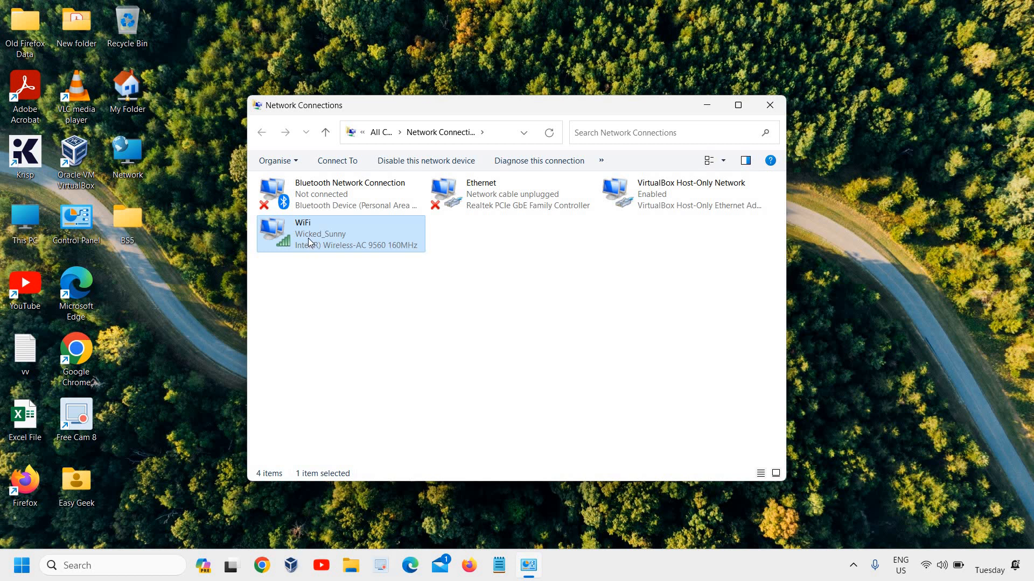
double_click(320, 234)
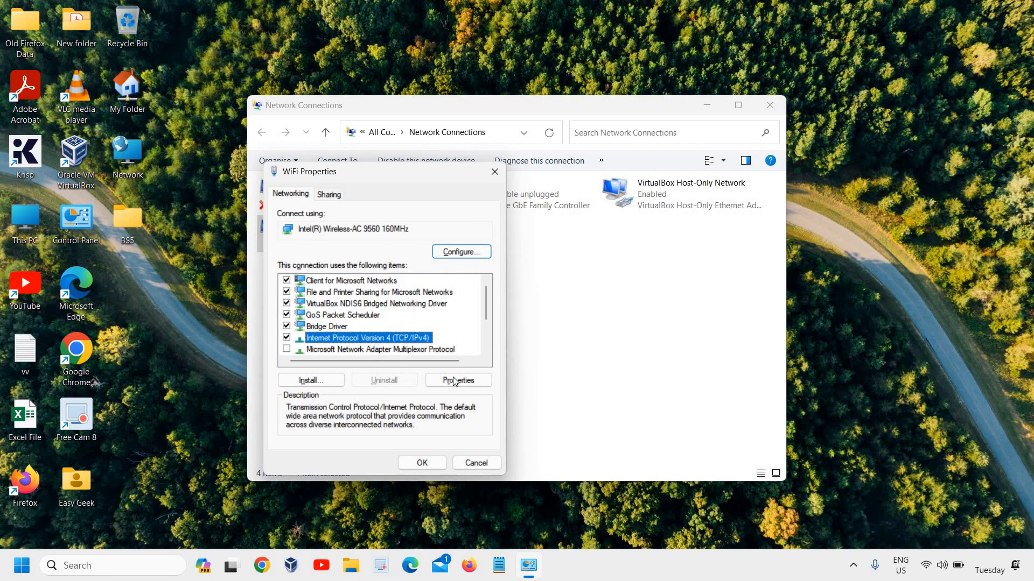
Save WiFi IPv4 DNS servers 1.1.1.1 and 1.0.0.1, then close Network Connections.
click(458, 380)
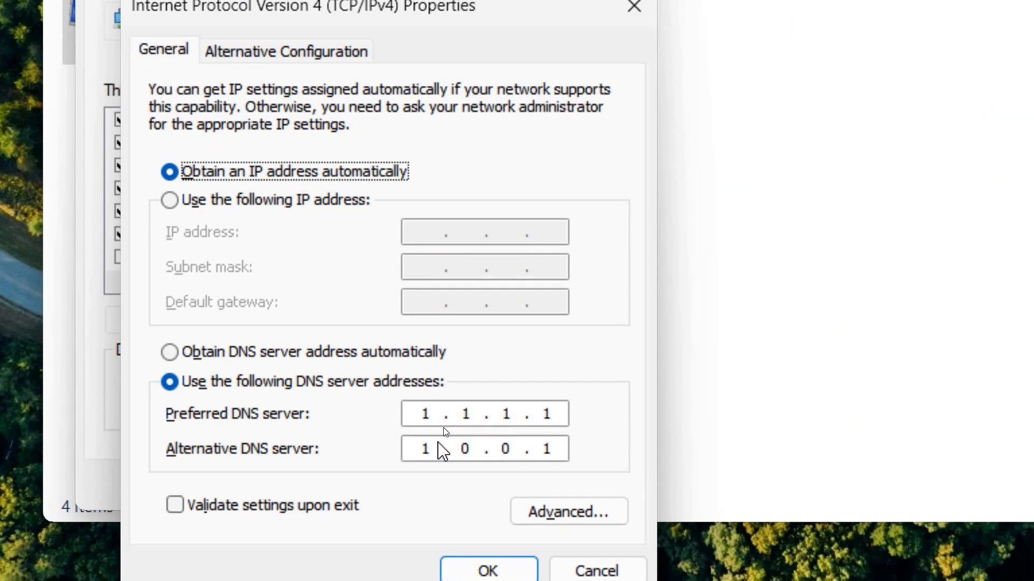
mouse_move(511, 425)
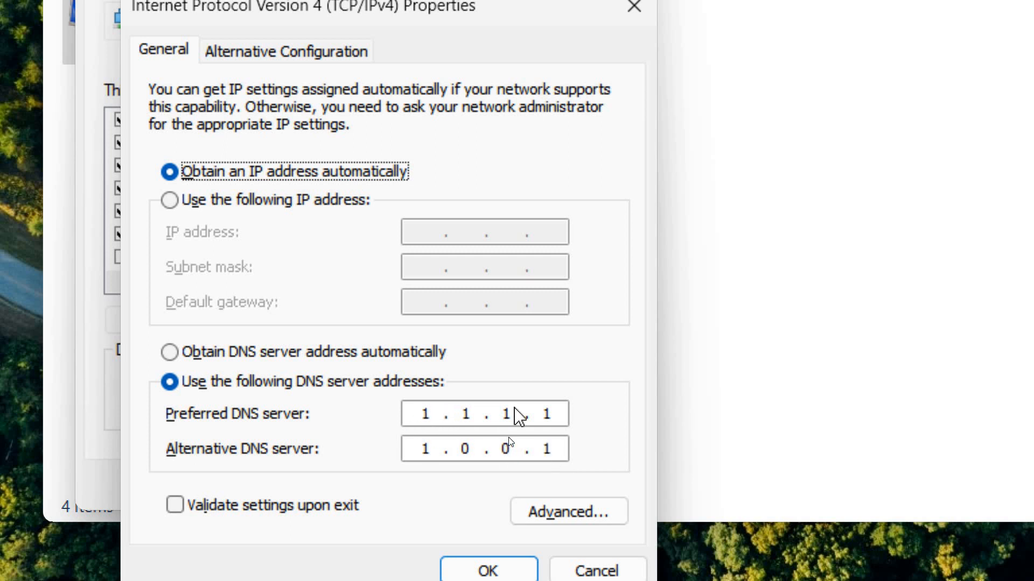
mouse_move(438, 428)
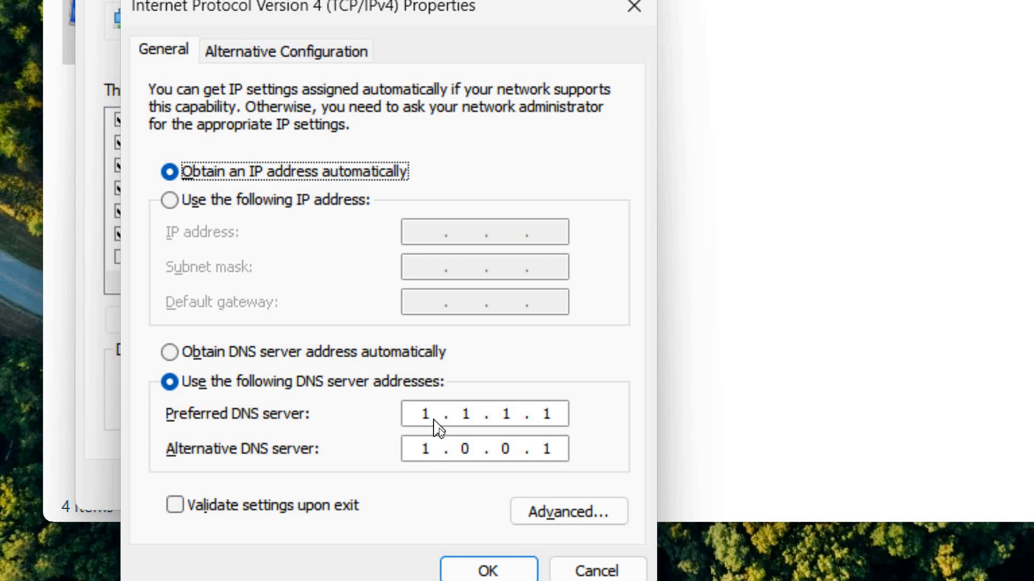
mouse_move(468, 425)
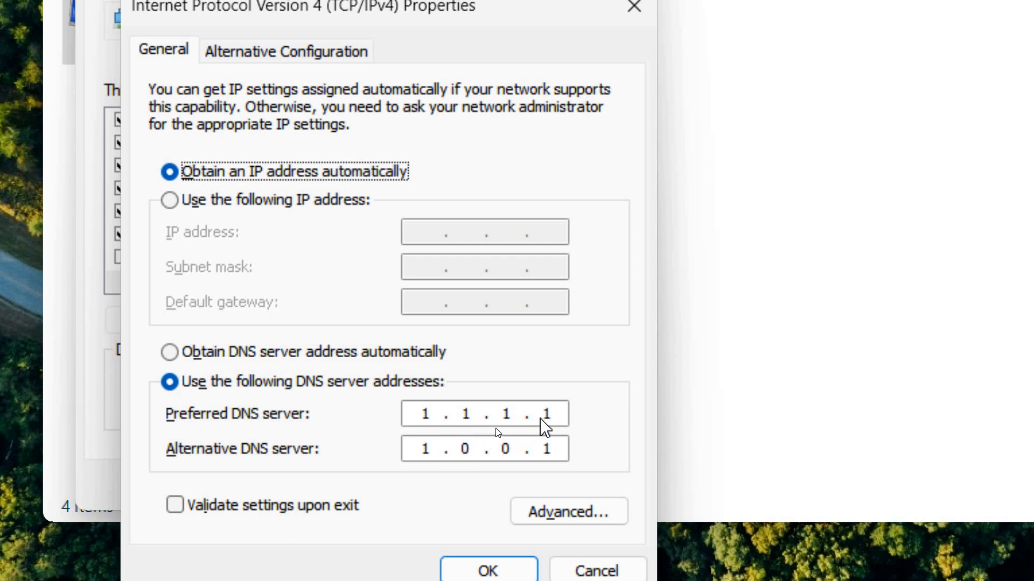
mouse_move(431, 455)
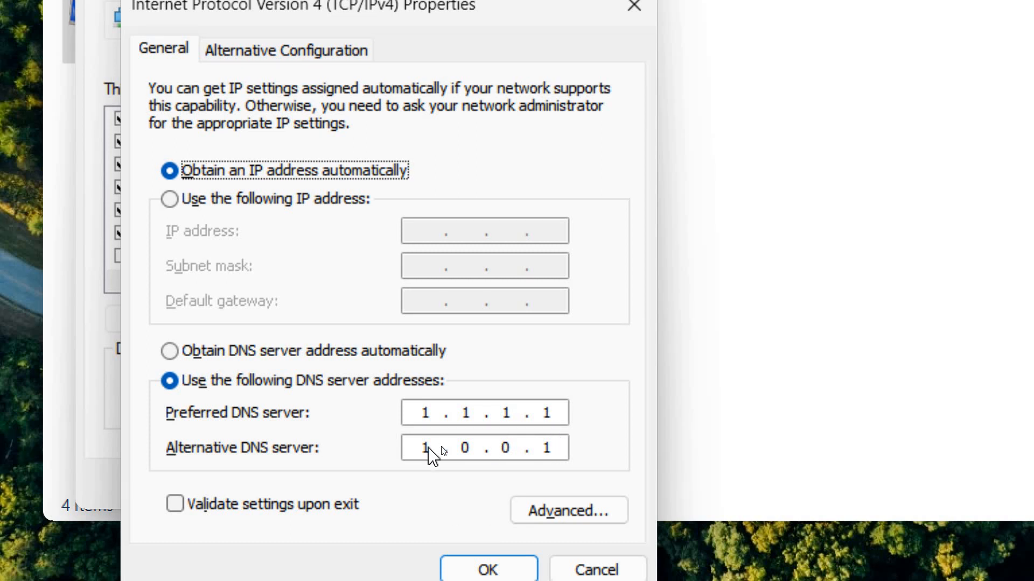
mouse_move(550, 478)
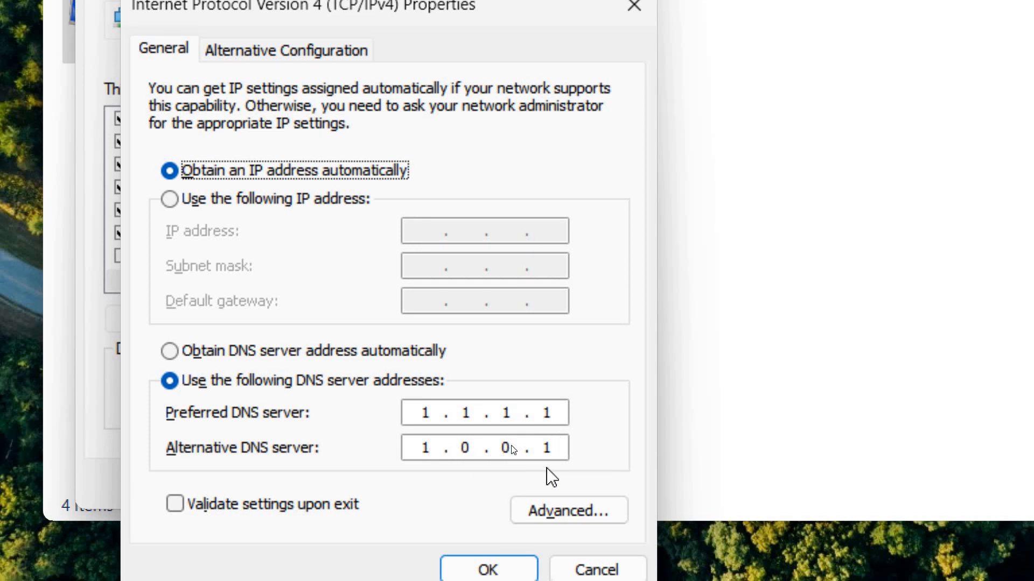
mouse_move(577, 459)
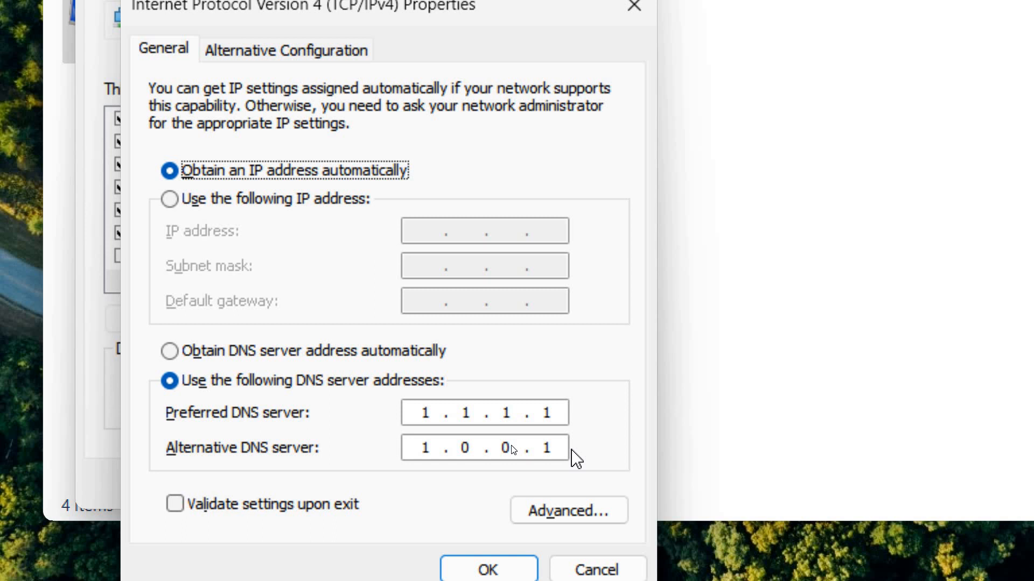
mouse_move(407, 407)
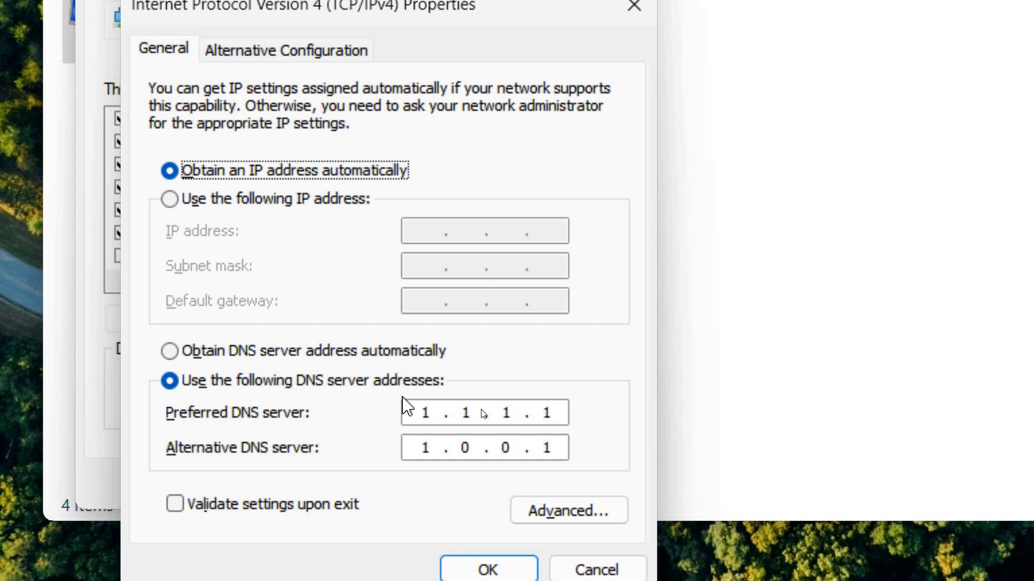
mouse_move(534, 459)
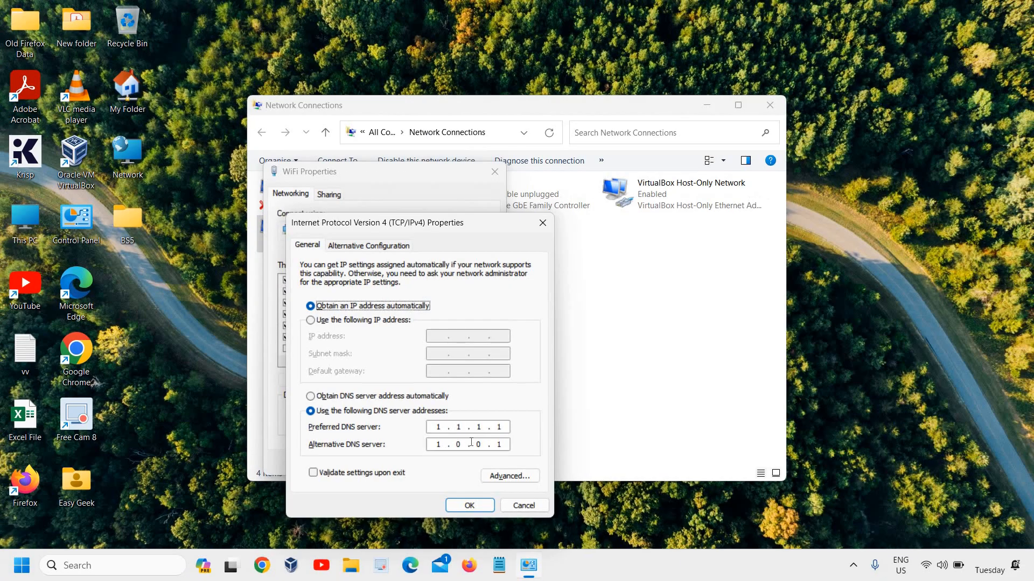
click(469, 505)
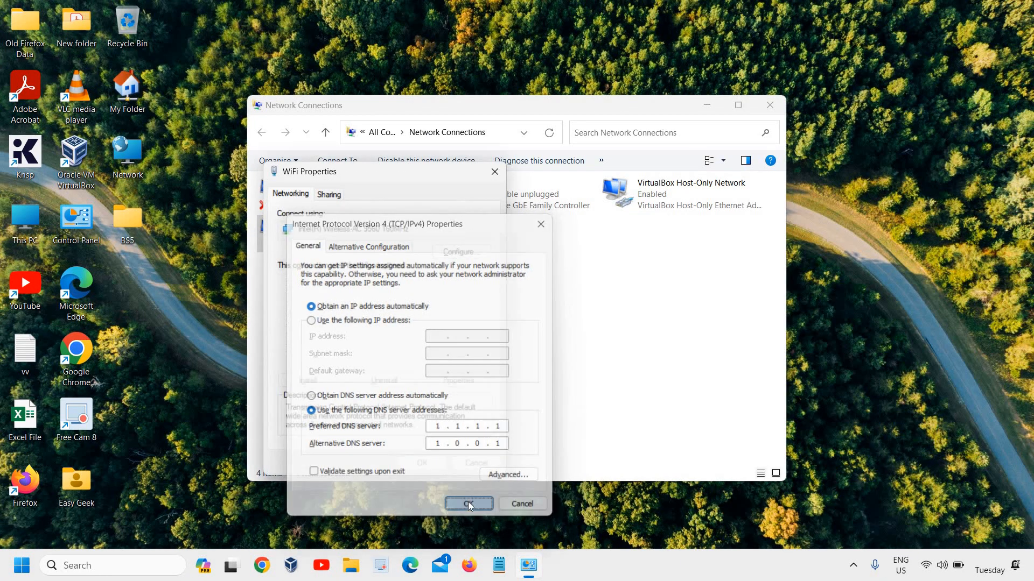
click(468, 503)
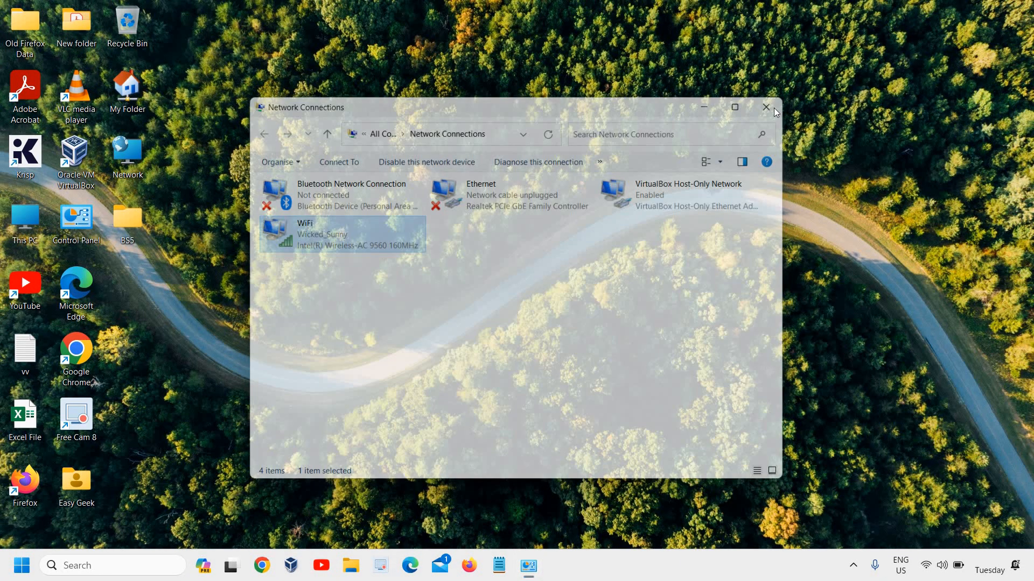
click(765, 106)
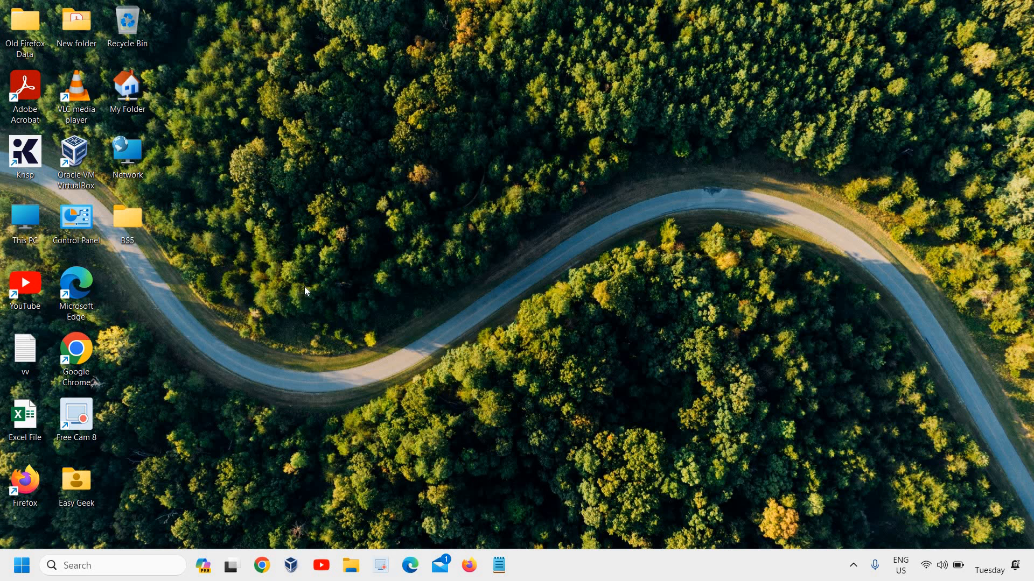
mouse_move(452, 208)
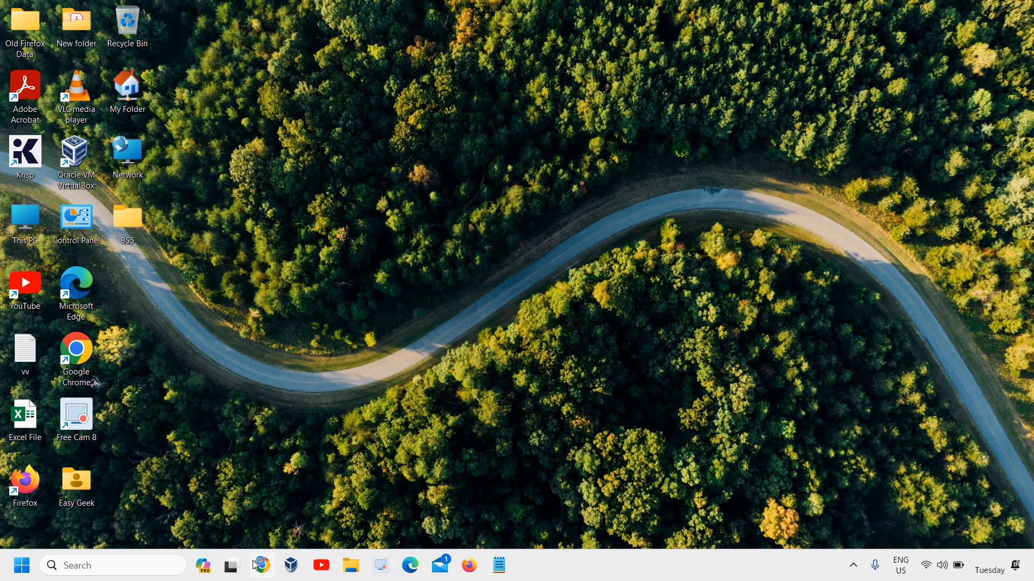
Search 'roblox 404' in Chrome, maximize the window, then minimize it.
click(261, 565)
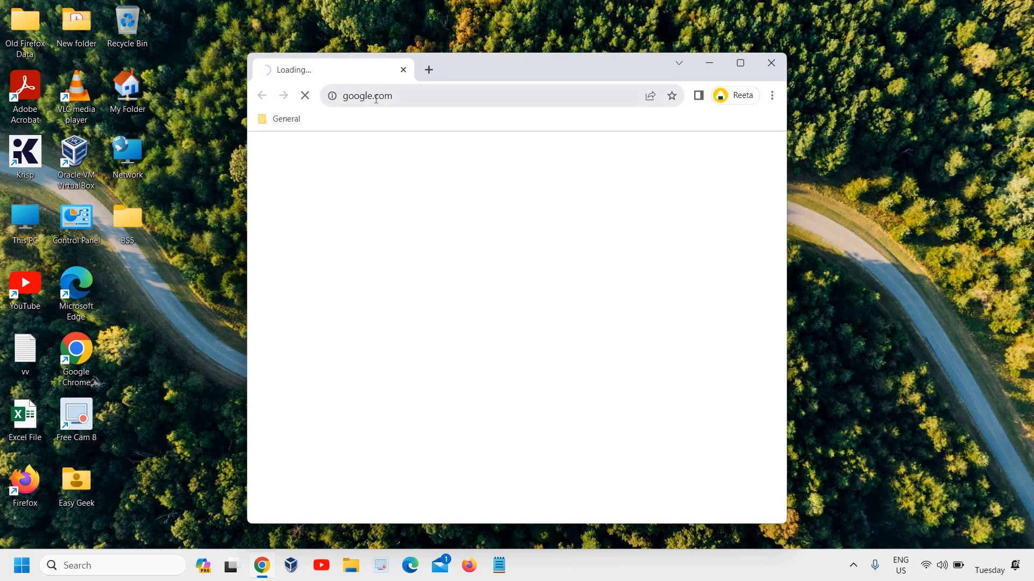
text(roblox 404)
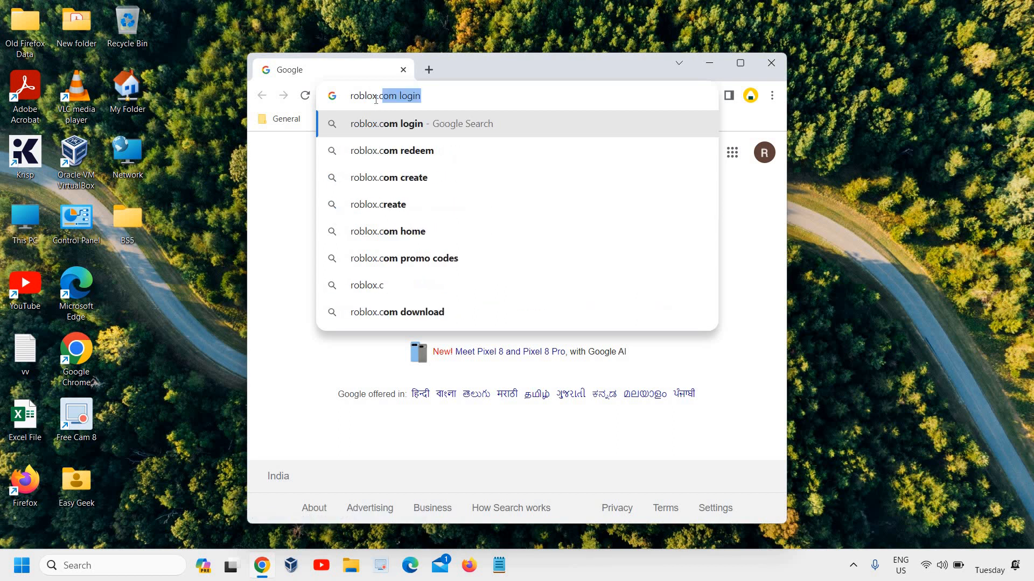
key(Return)
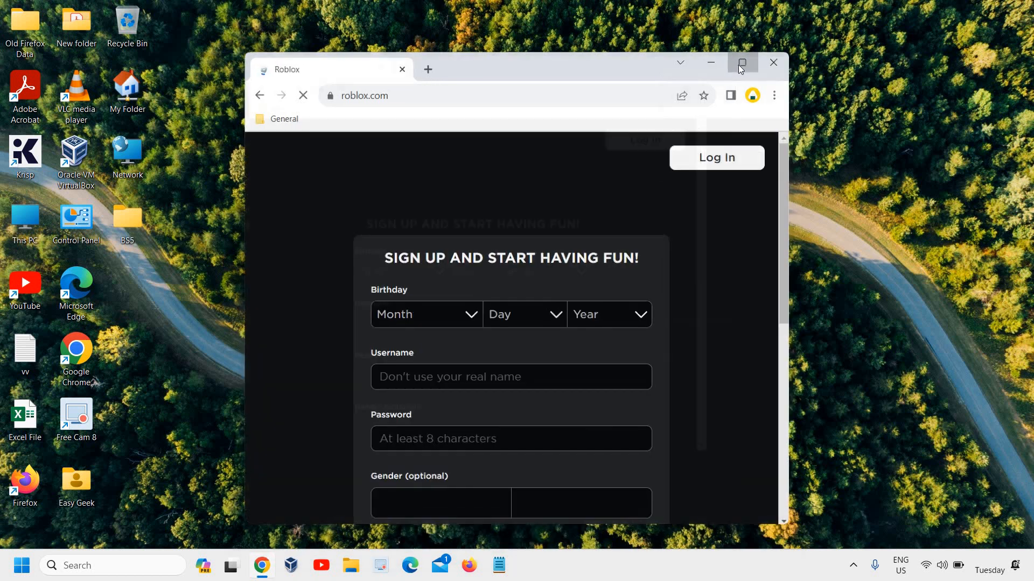
click(739, 62)
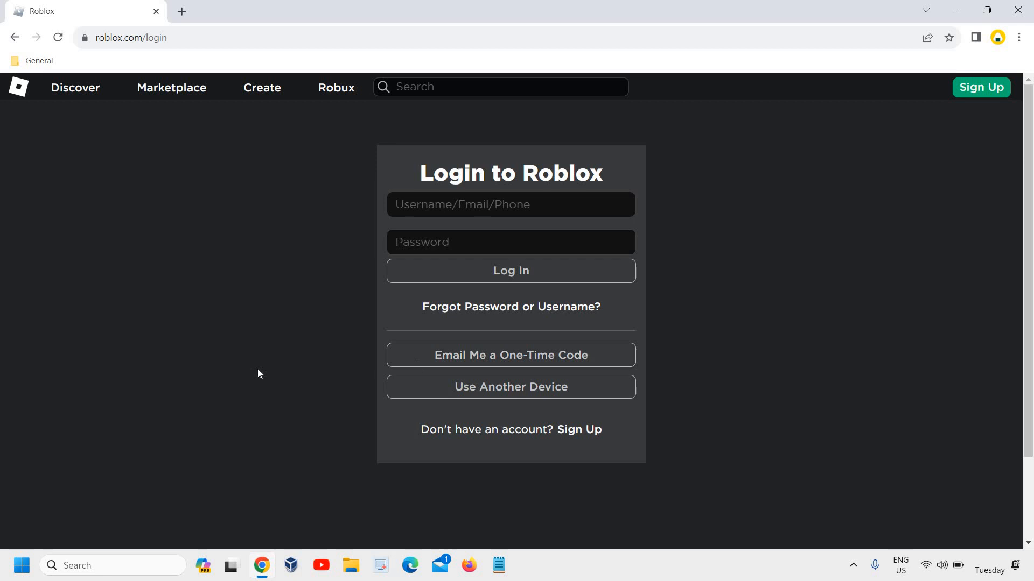
mouse_move(955, 15)
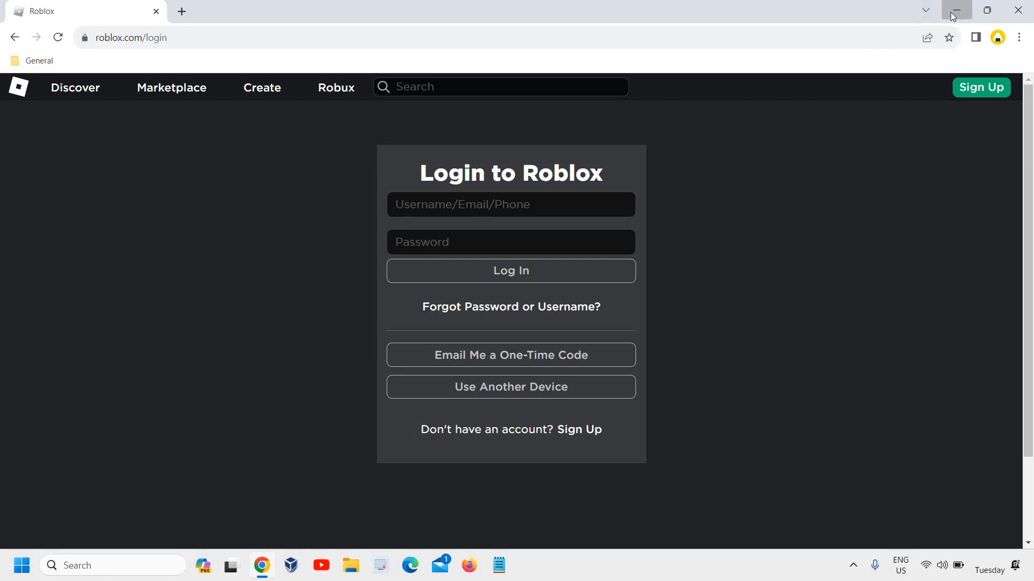
click(956, 11)
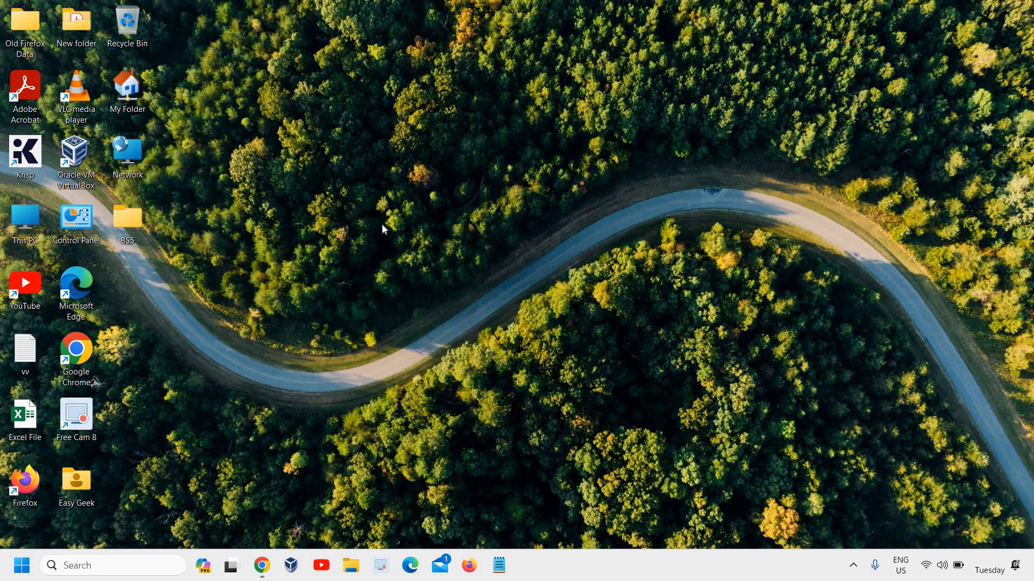